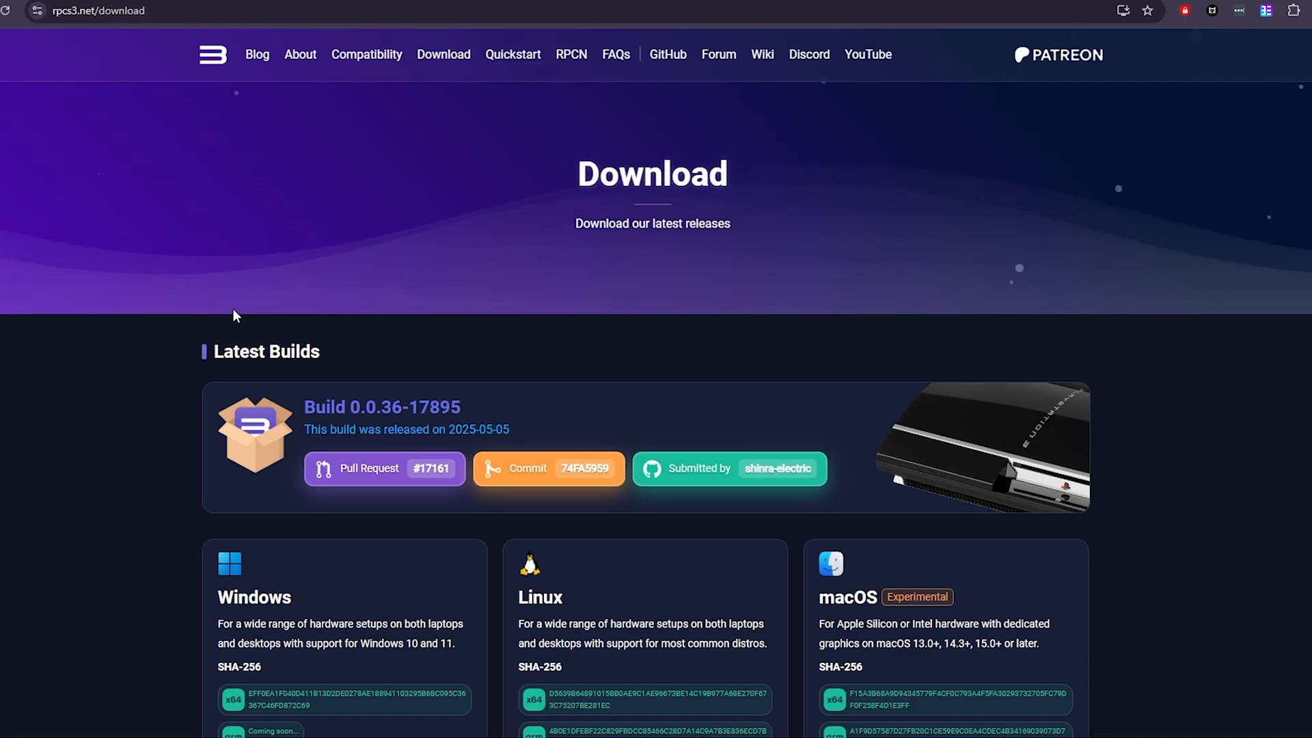
Download the Windows x64 build of RPCS3 from the rpcs3.net download page.
{"action": "scroll", "scroll_direction": "down", "scroll_amount": 3}
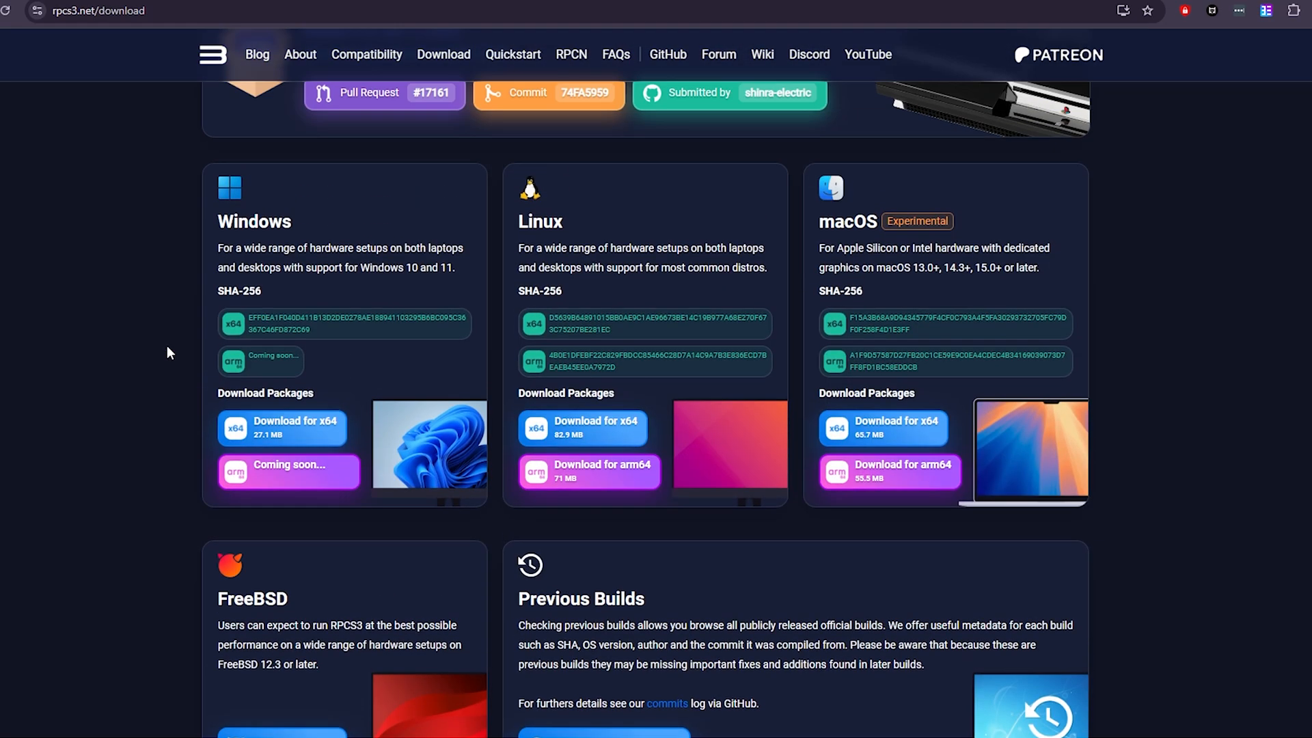
{"action": "mouse_move", "coordinate": [293, 437]}
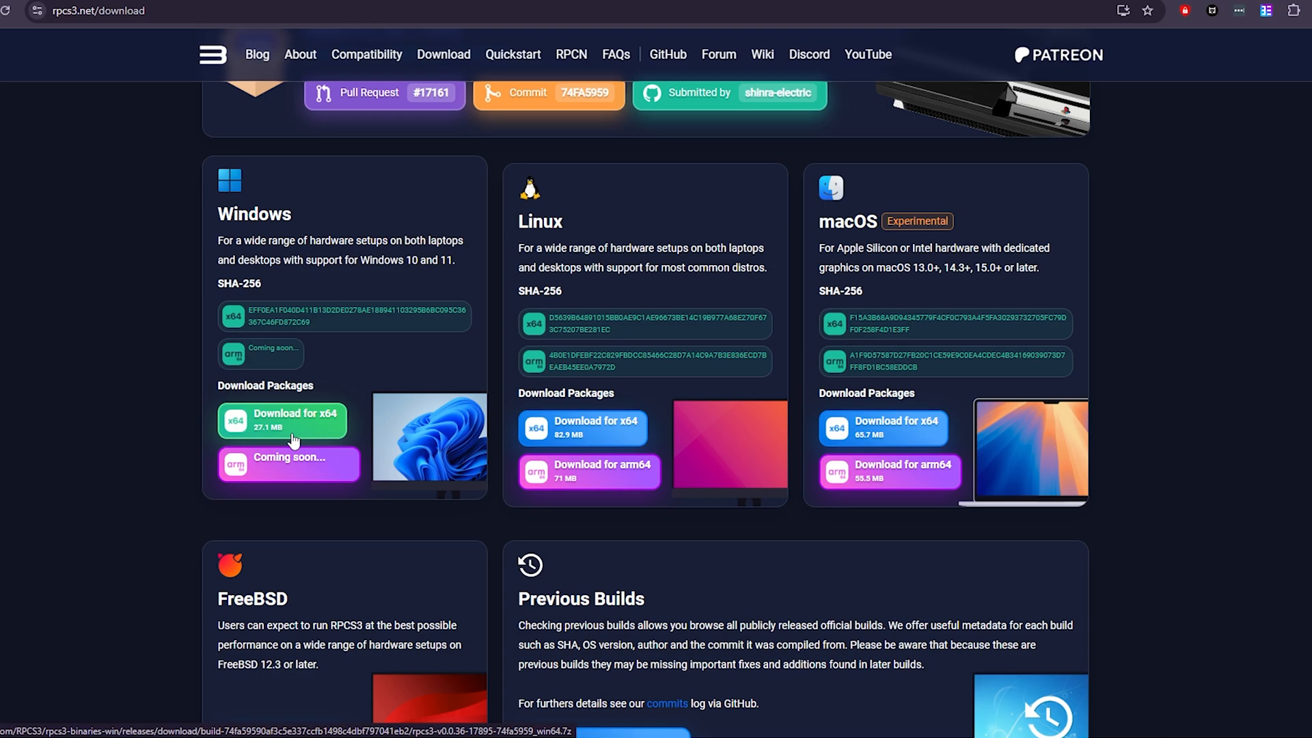
{"action": "left_click", "coordinate": [282, 421]}
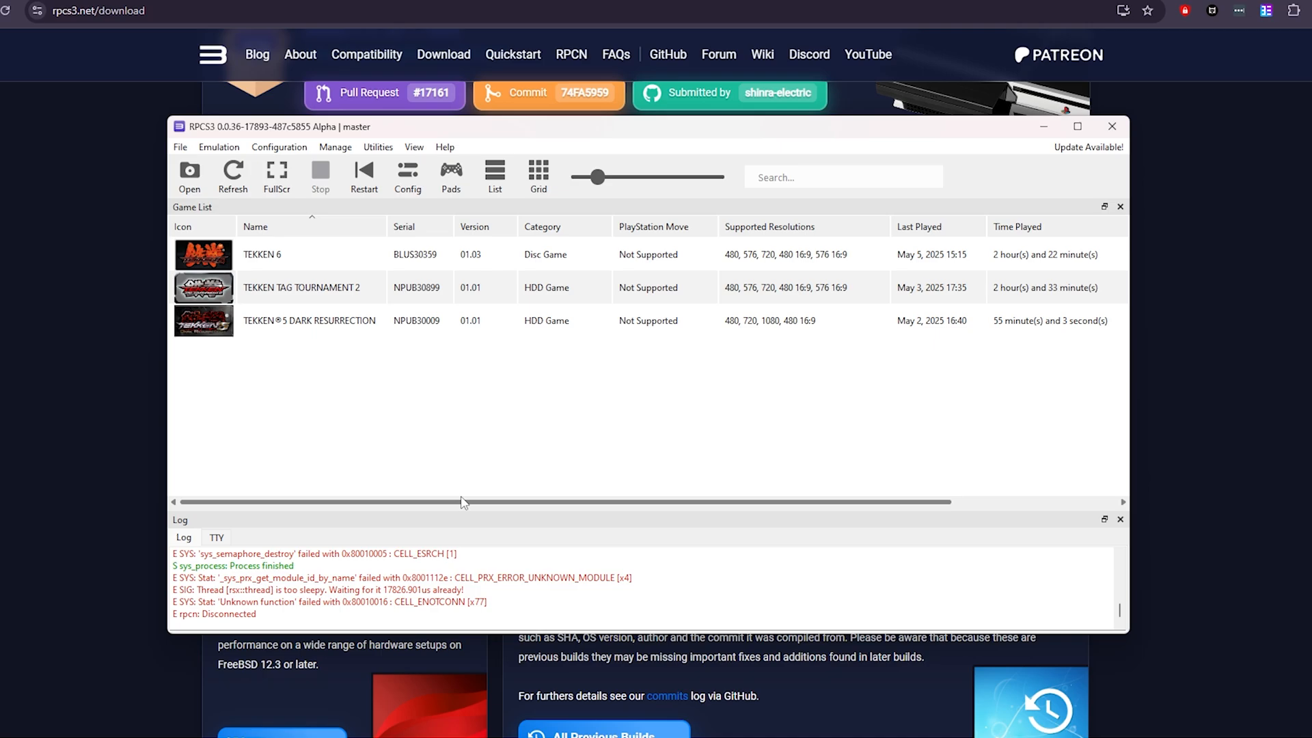
Test the RPCN account under Configuration > RPCN and confirm it is valid.
{"action": "left_click", "coordinate": [279, 148]}
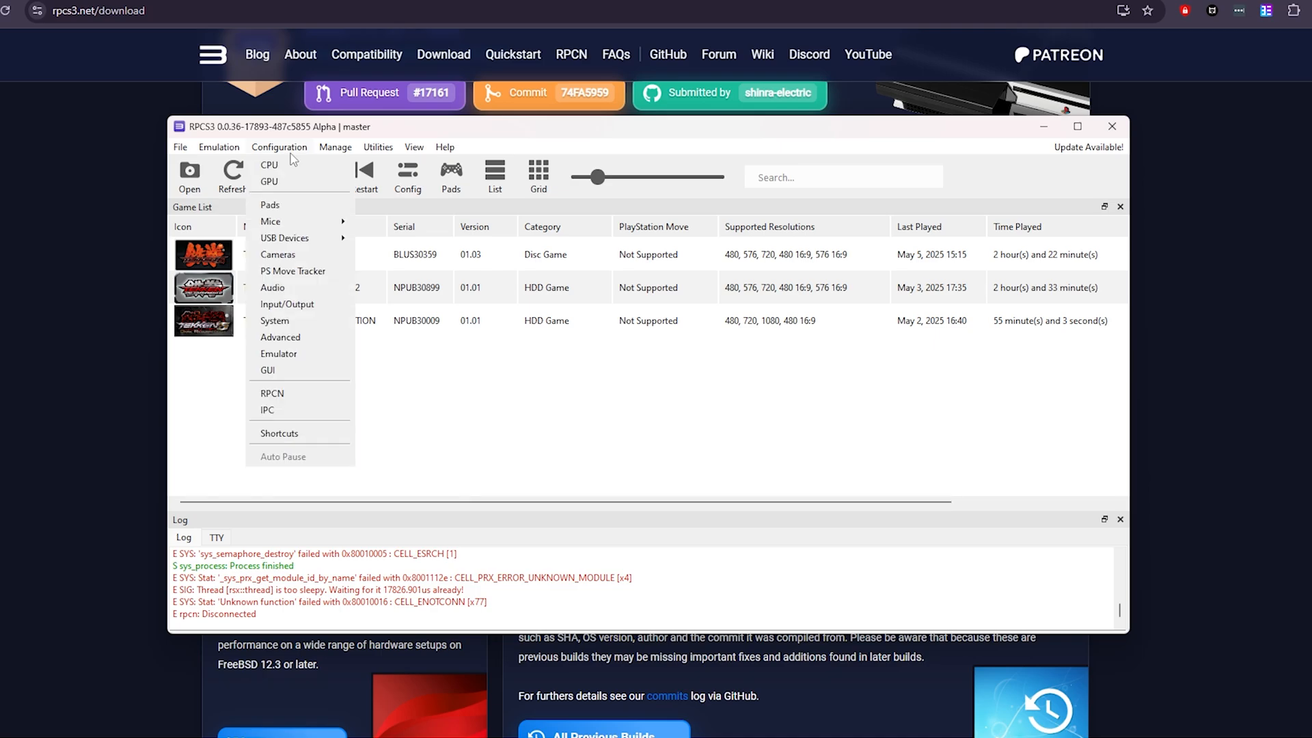
{"action": "mouse_move", "coordinate": [291, 401]}
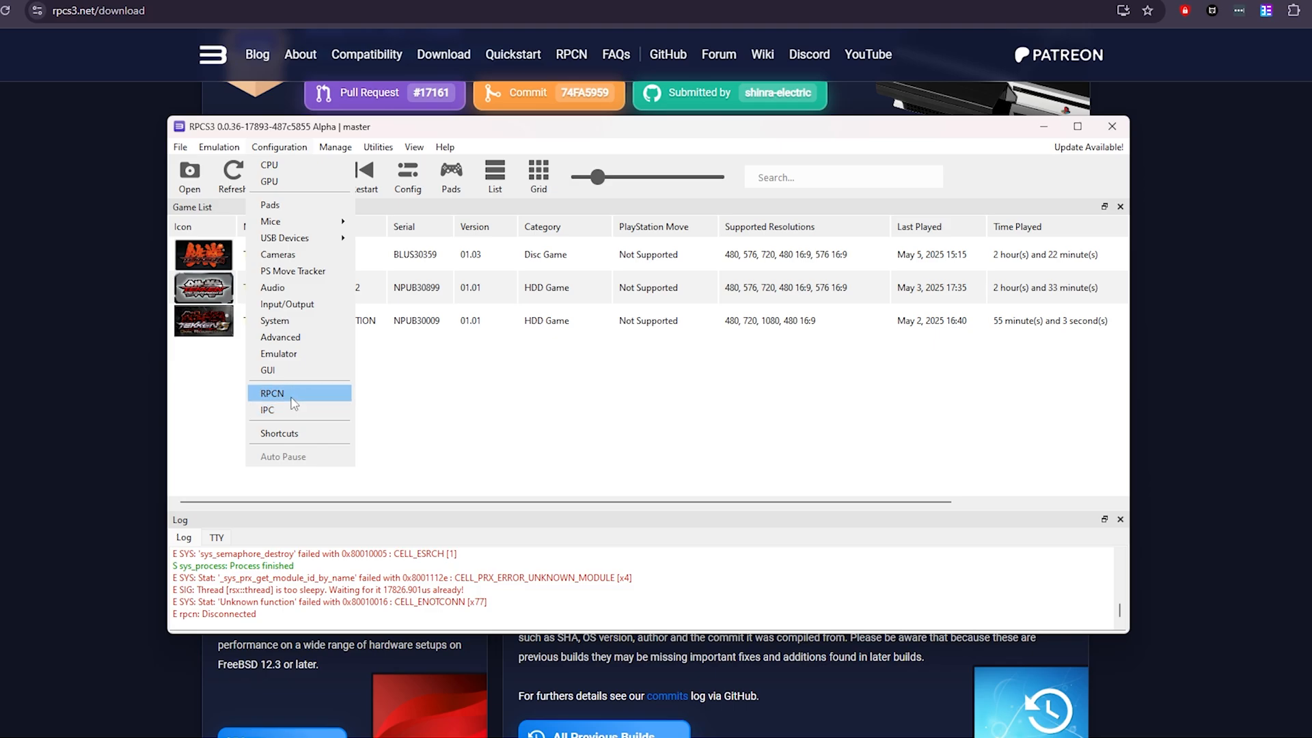
{"action": "left_click", "coordinate": [272, 393]}
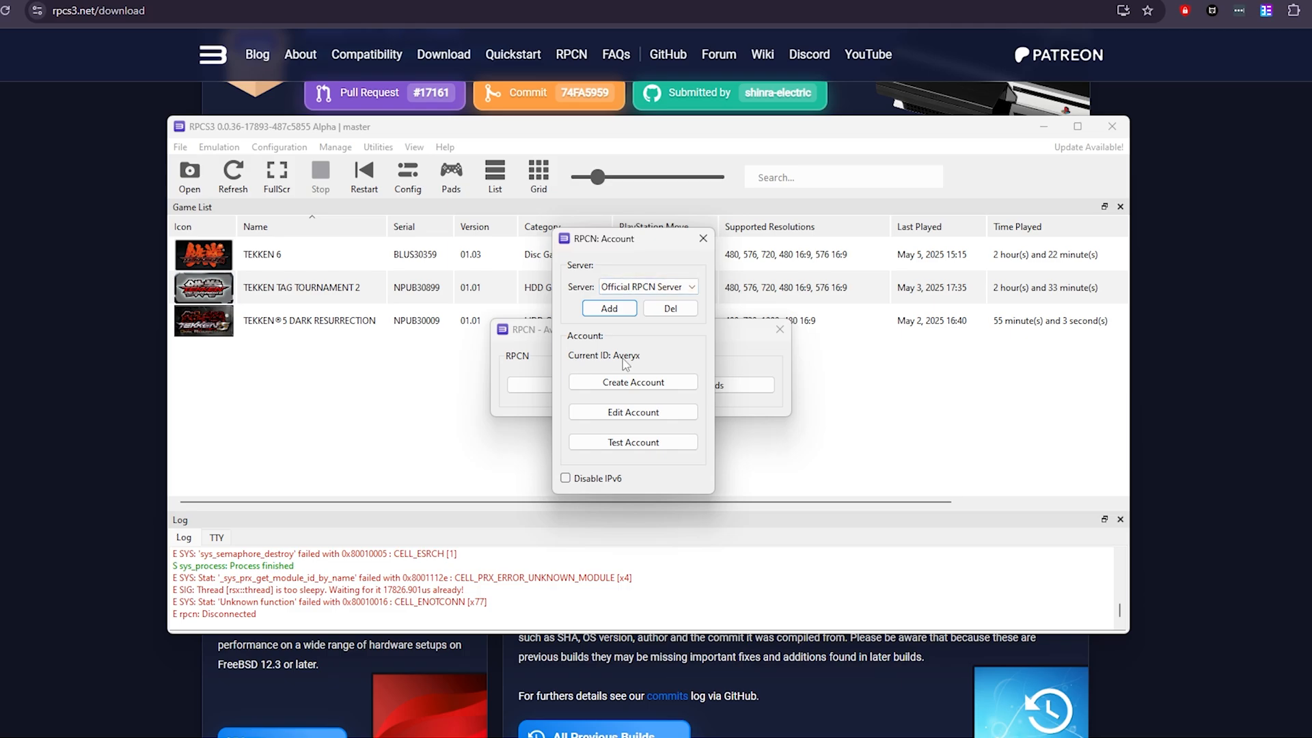
{"action": "mouse_move", "coordinate": [642, 368]}
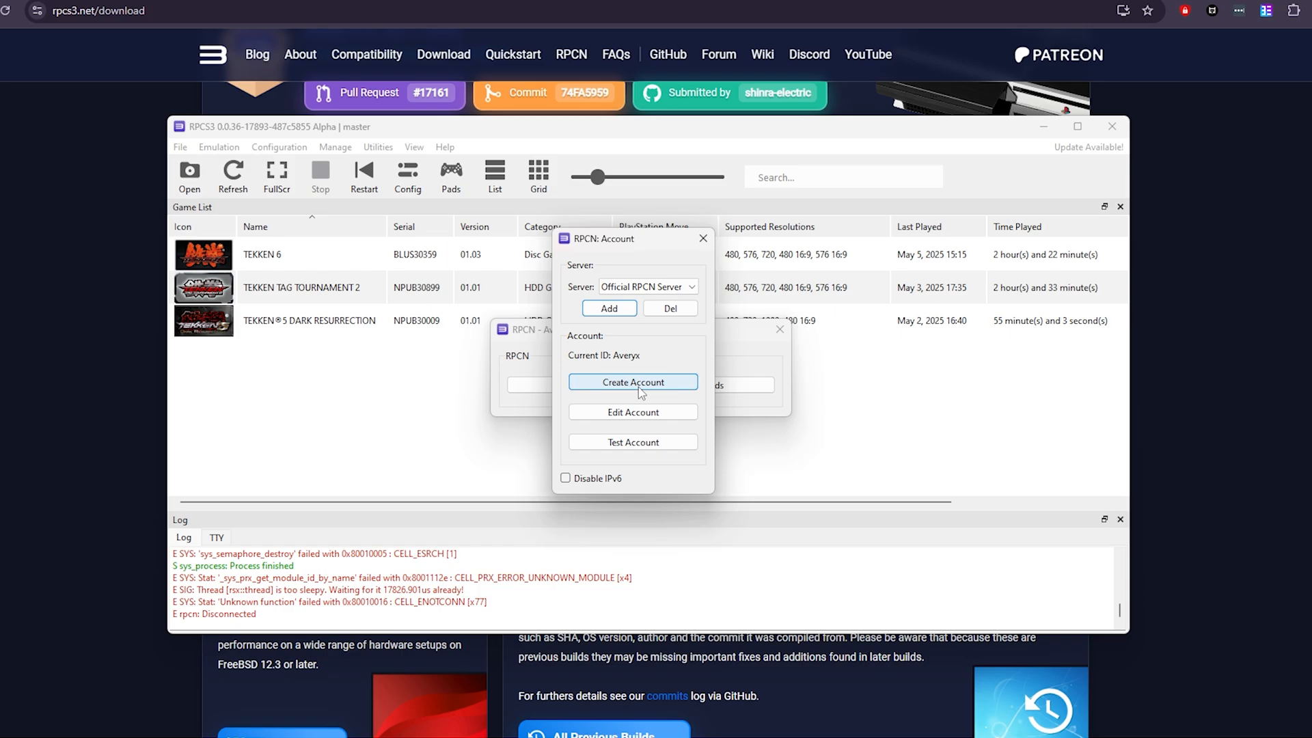
{"action": "mouse_move", "coordinate": [642, 443]}
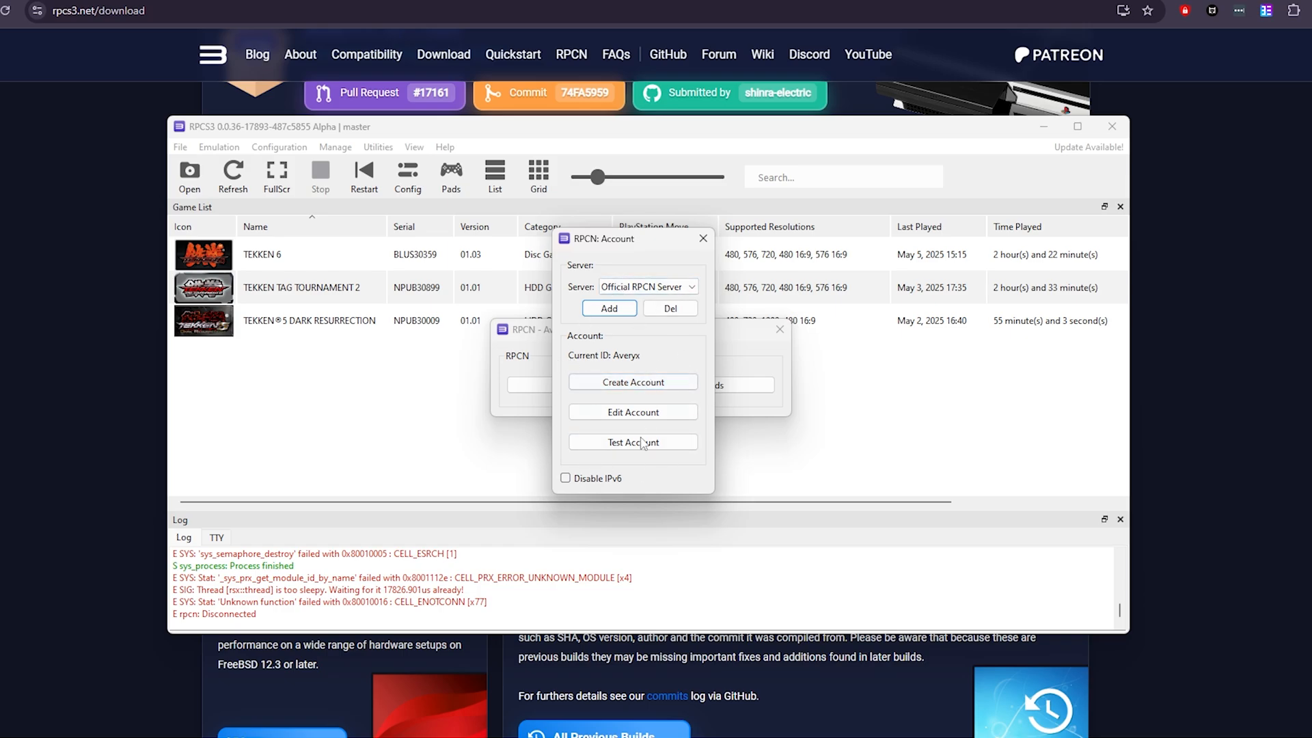
{"action": "left_click", "coordinate": [632, 442]}
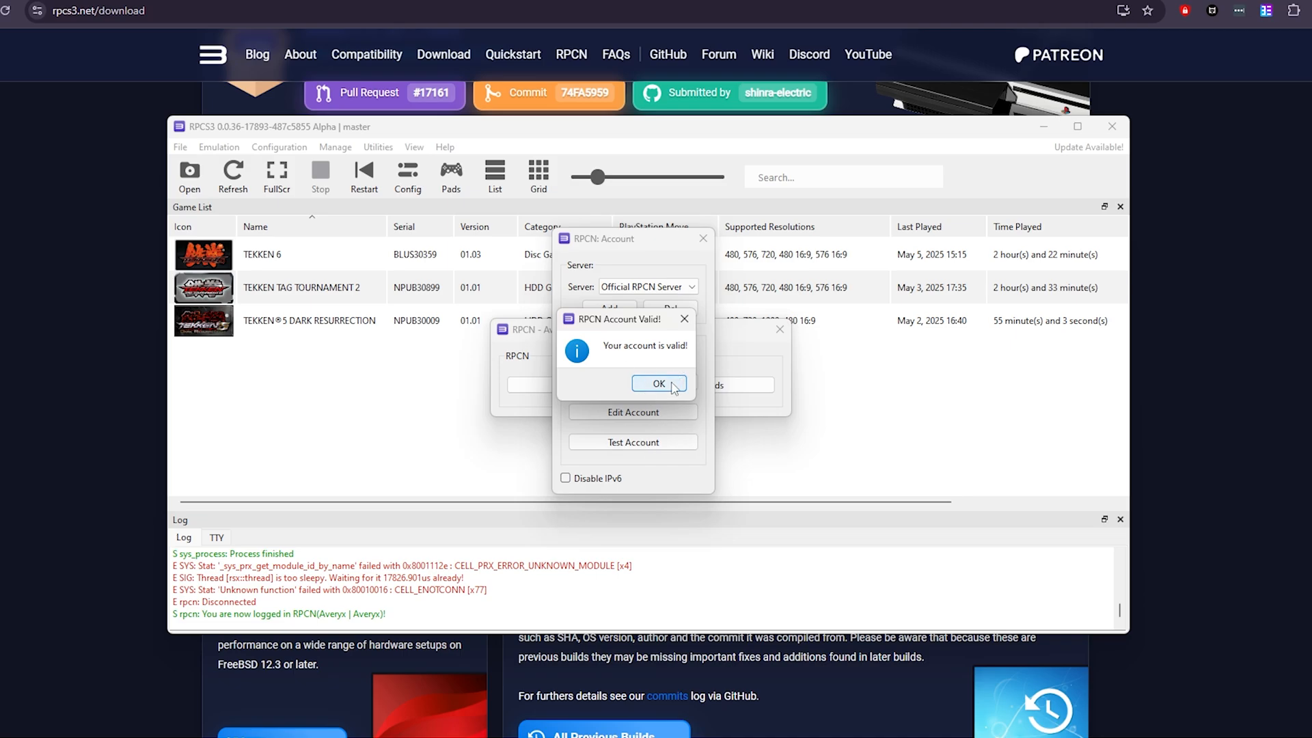
{"action": "mouse_move", "coordinate": [667, 390]}
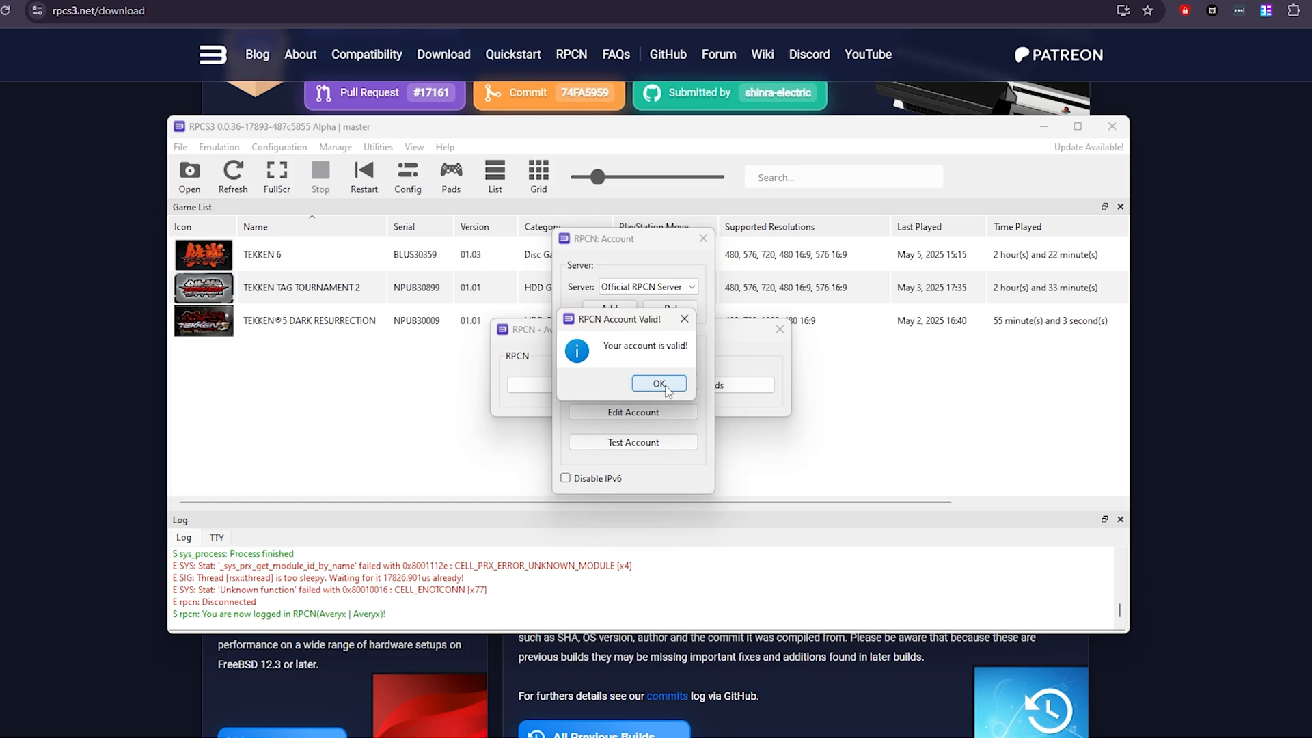
{"action": "left_click", "coordinate": [658, 382]}
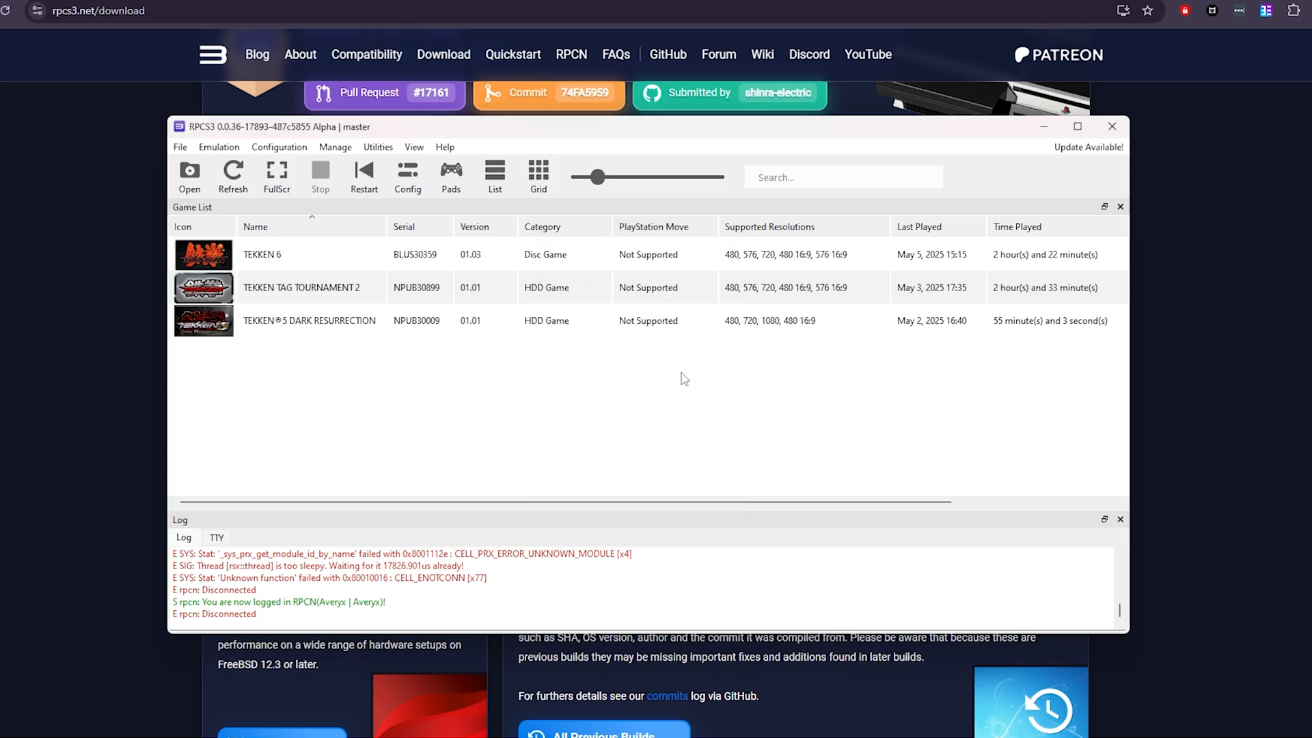
{"action": "left_click", "coordinate": [278, 148]}
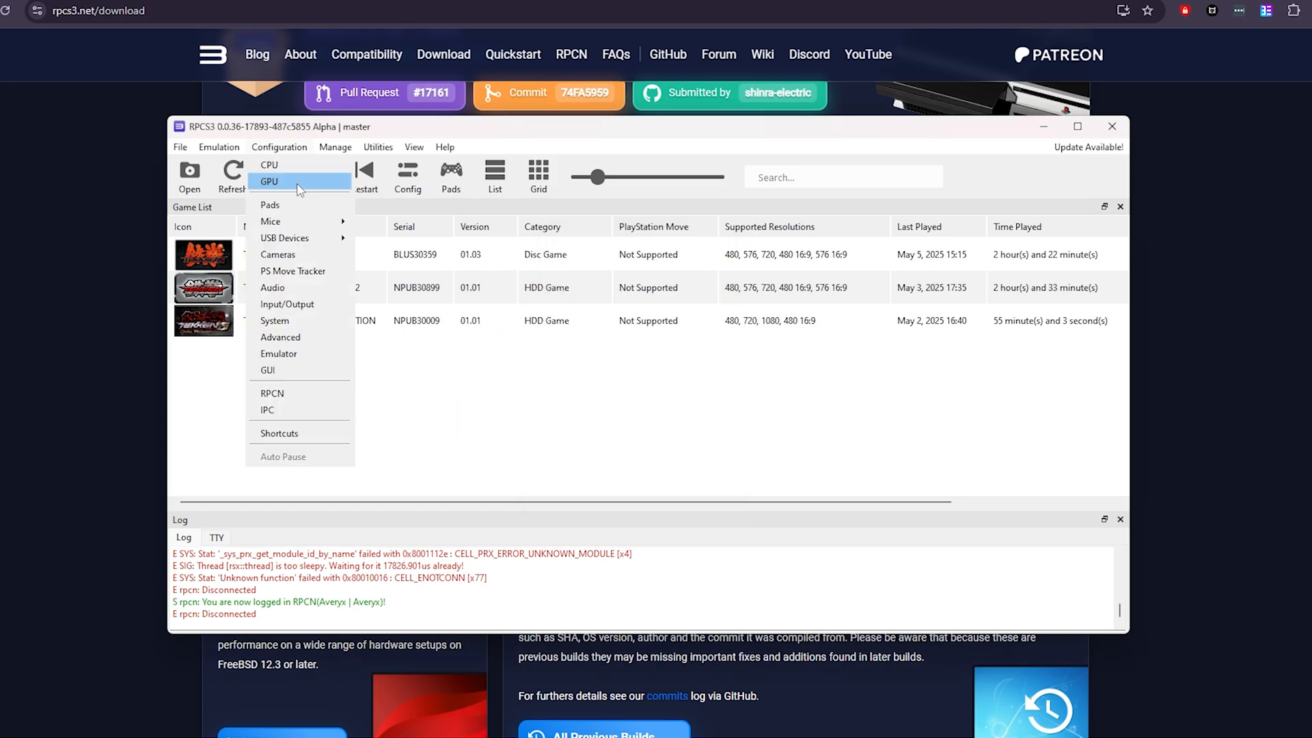
{"action": "mouse_move", "coordinate": [288, 287]}
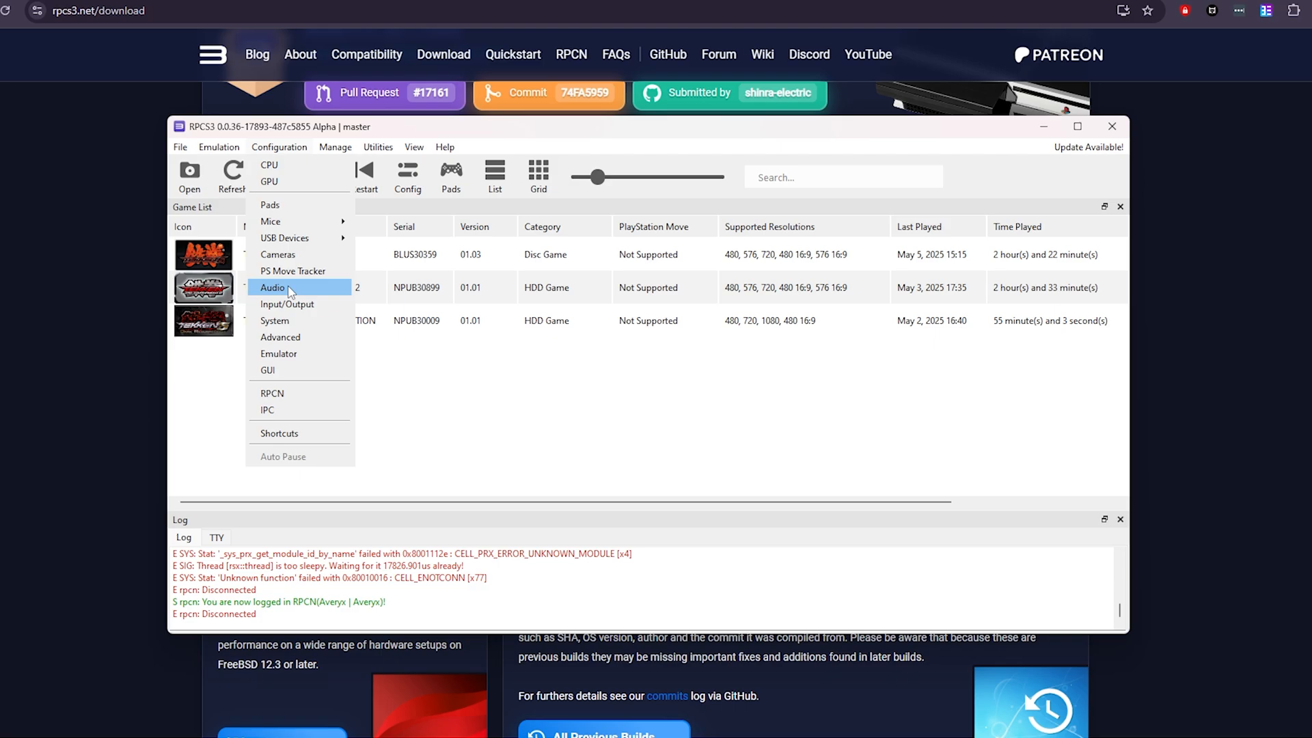
{"action": "left_click", "coordinate": [271, 286]}
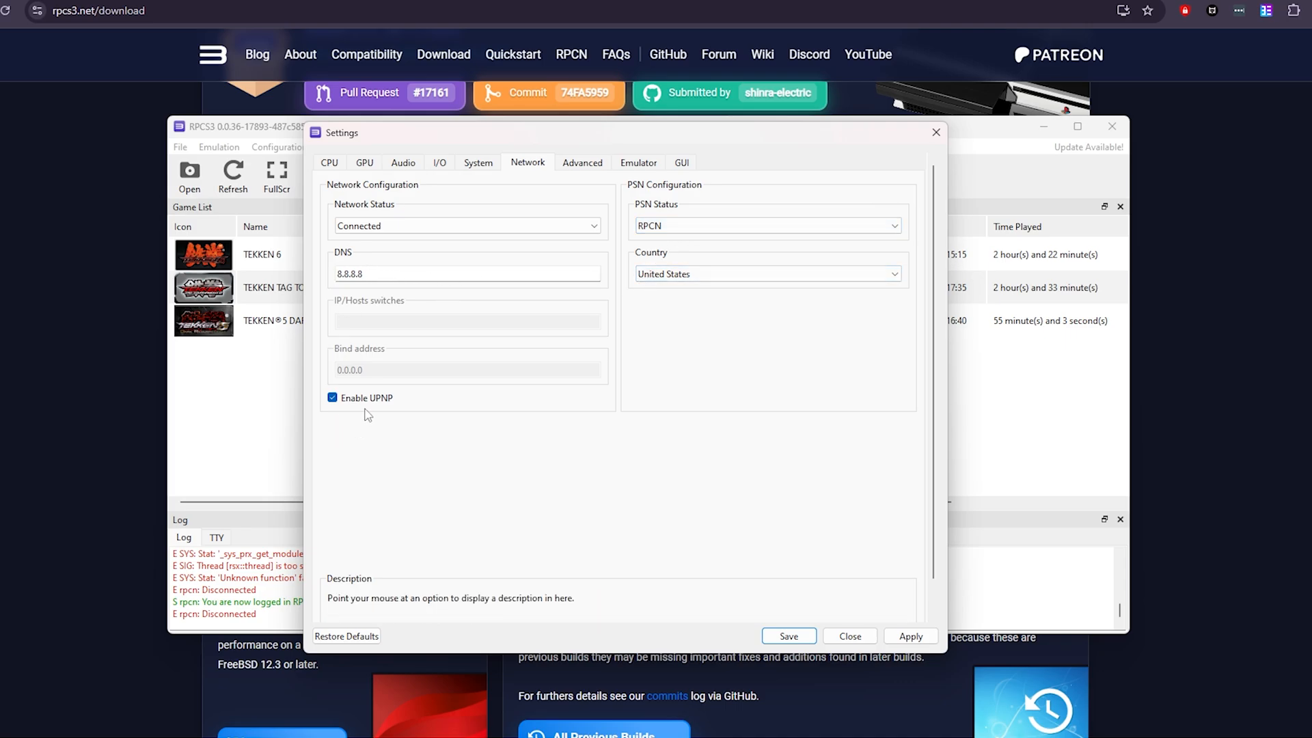
{"action": "mouse_move", "coordinate": [388, 410]}
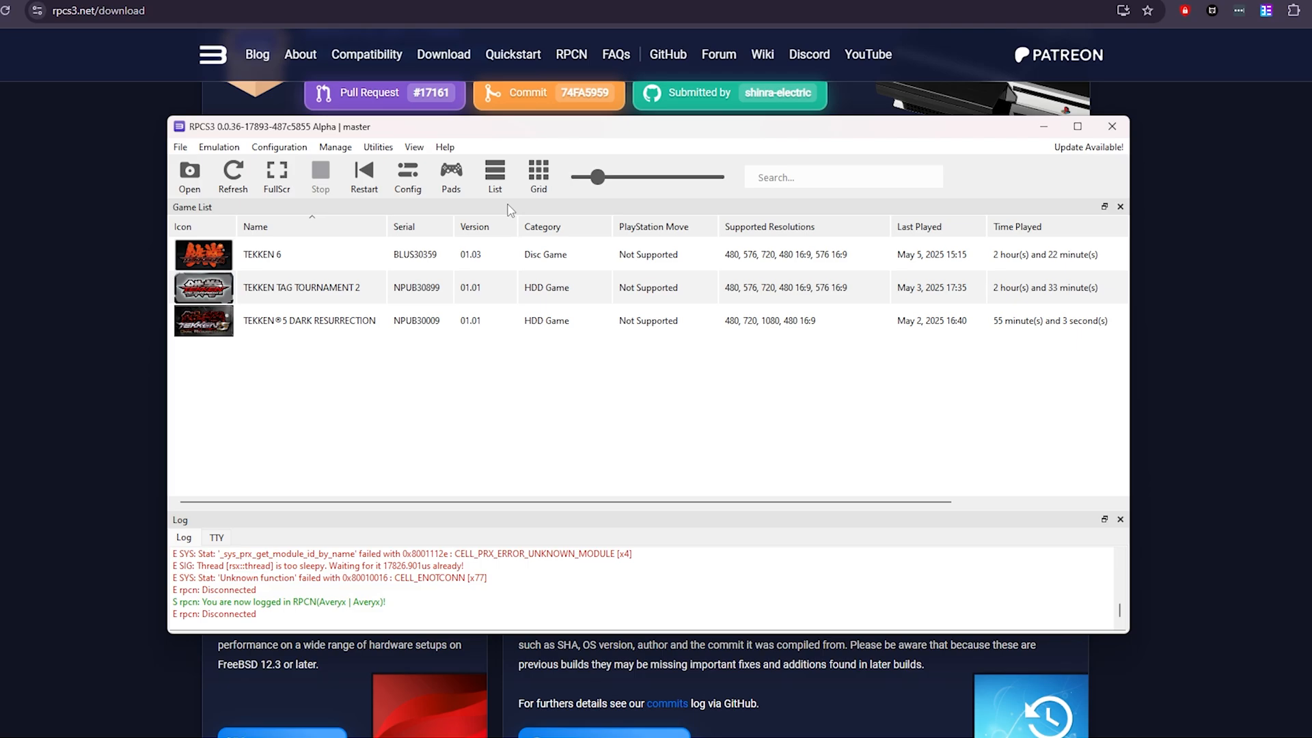
{"action": "left_click", "coordinate": [278, 147]}
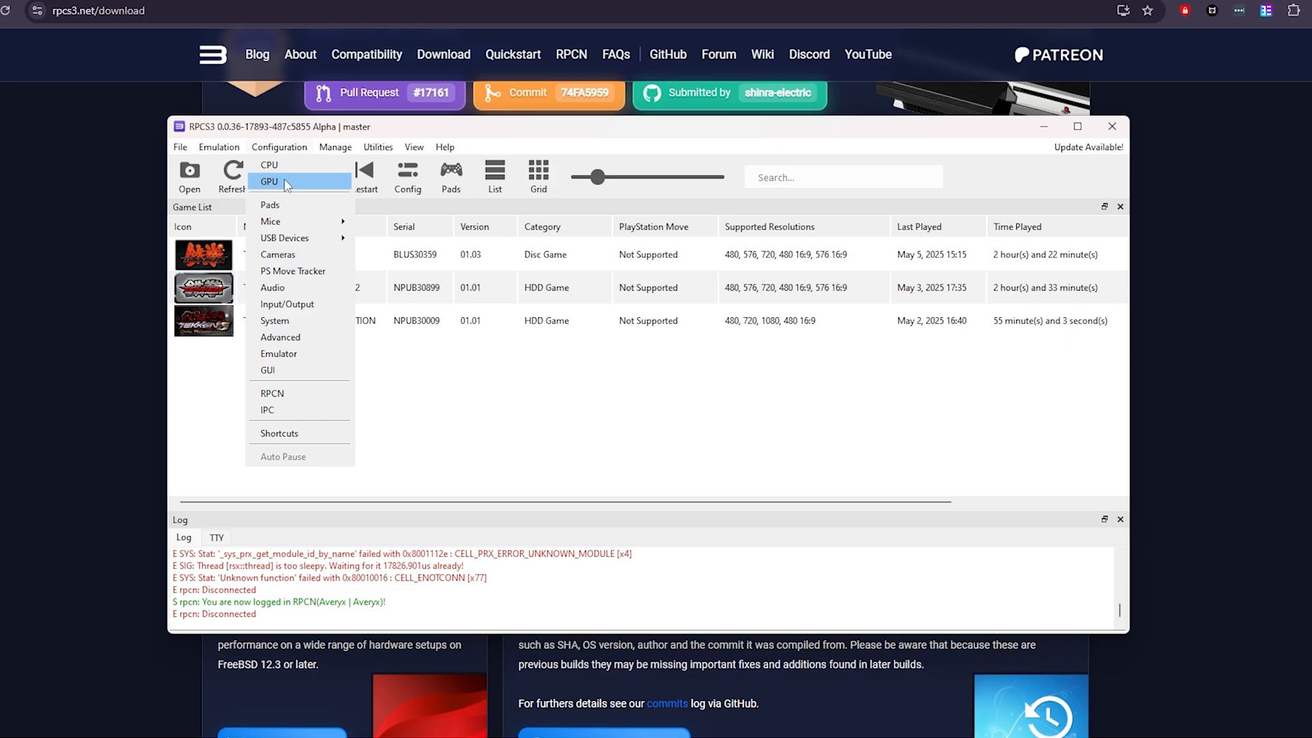
{"action": "left_click", "coordinate": [269, 181]}
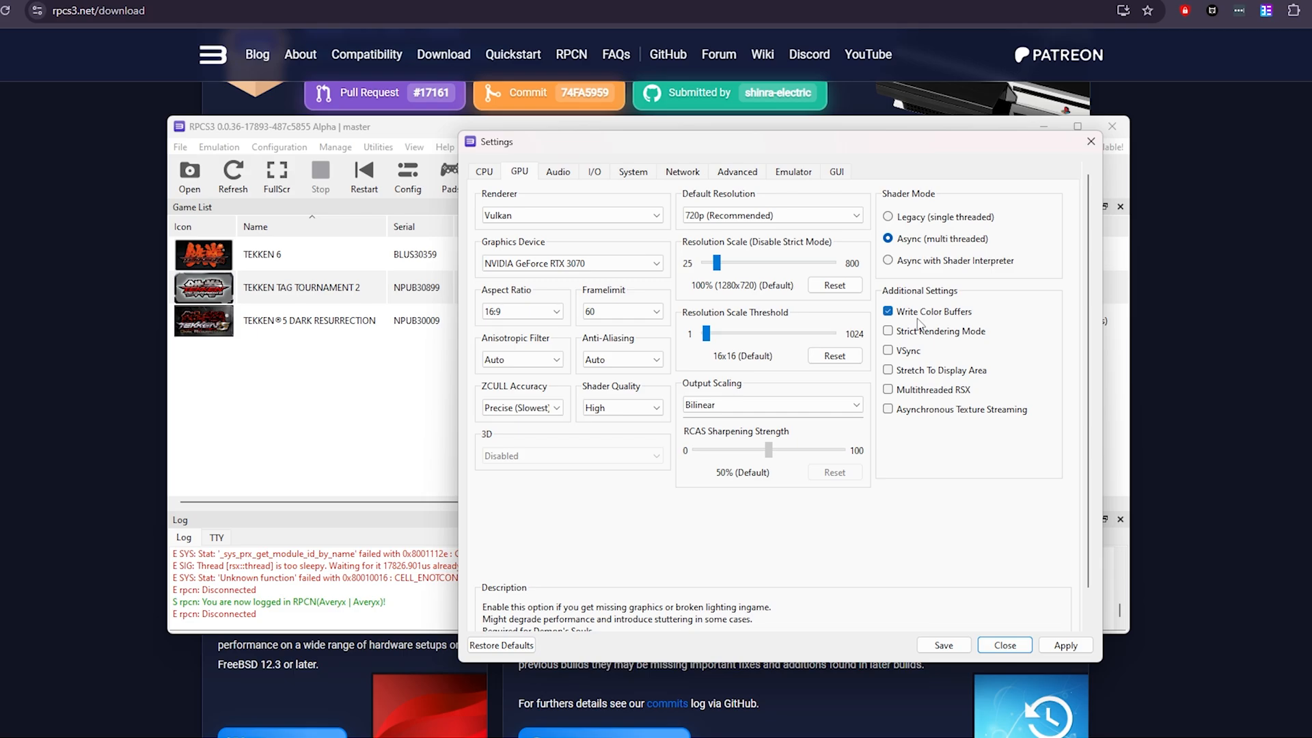
{"action": "left_click", "coordinate": [557, 172]}
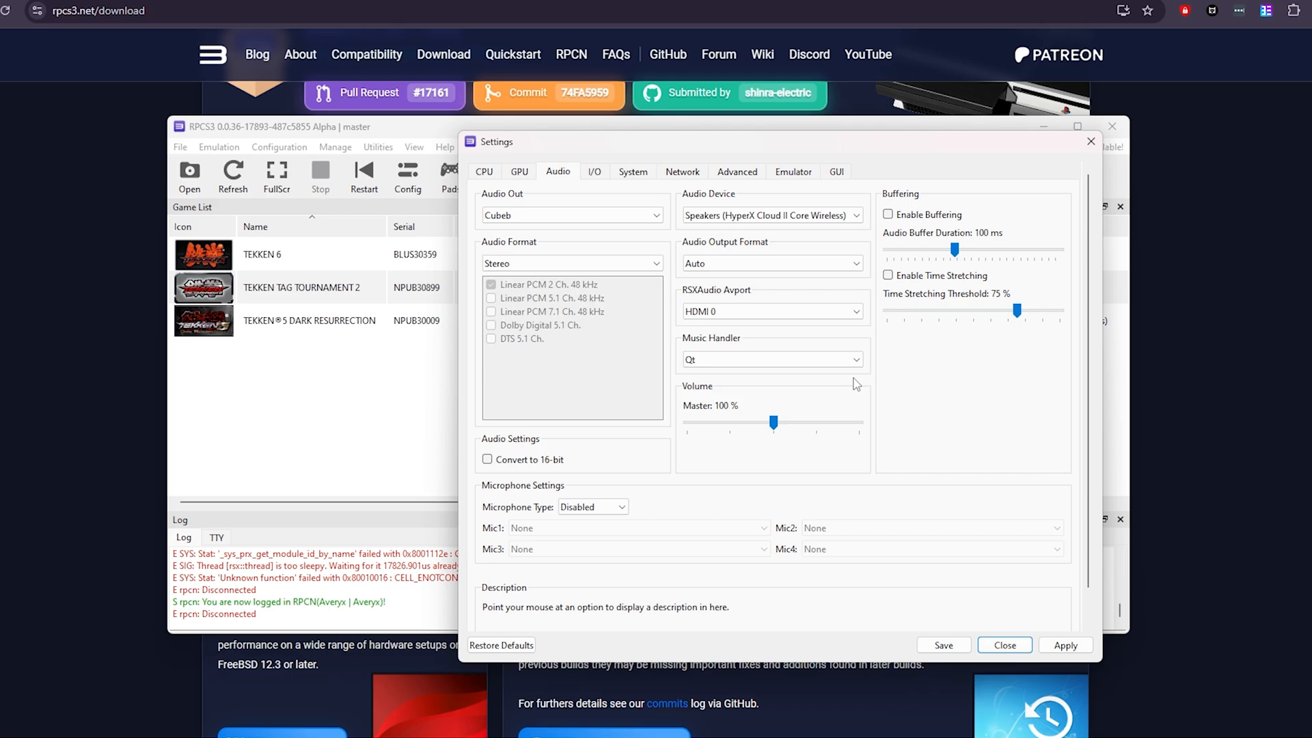
{"action": "mouse_move", "coordinate": [890, 224]}
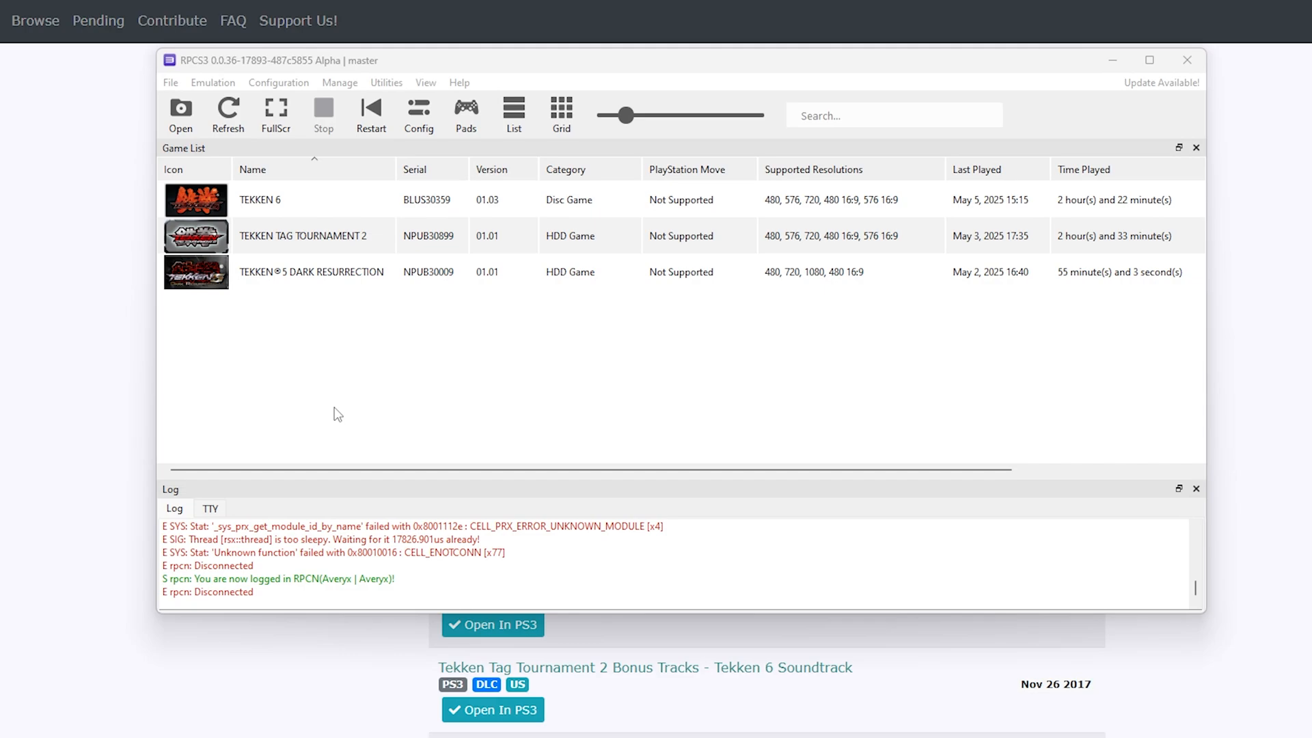
{"action": "mouse_move", "coordinate": [78, 107]}
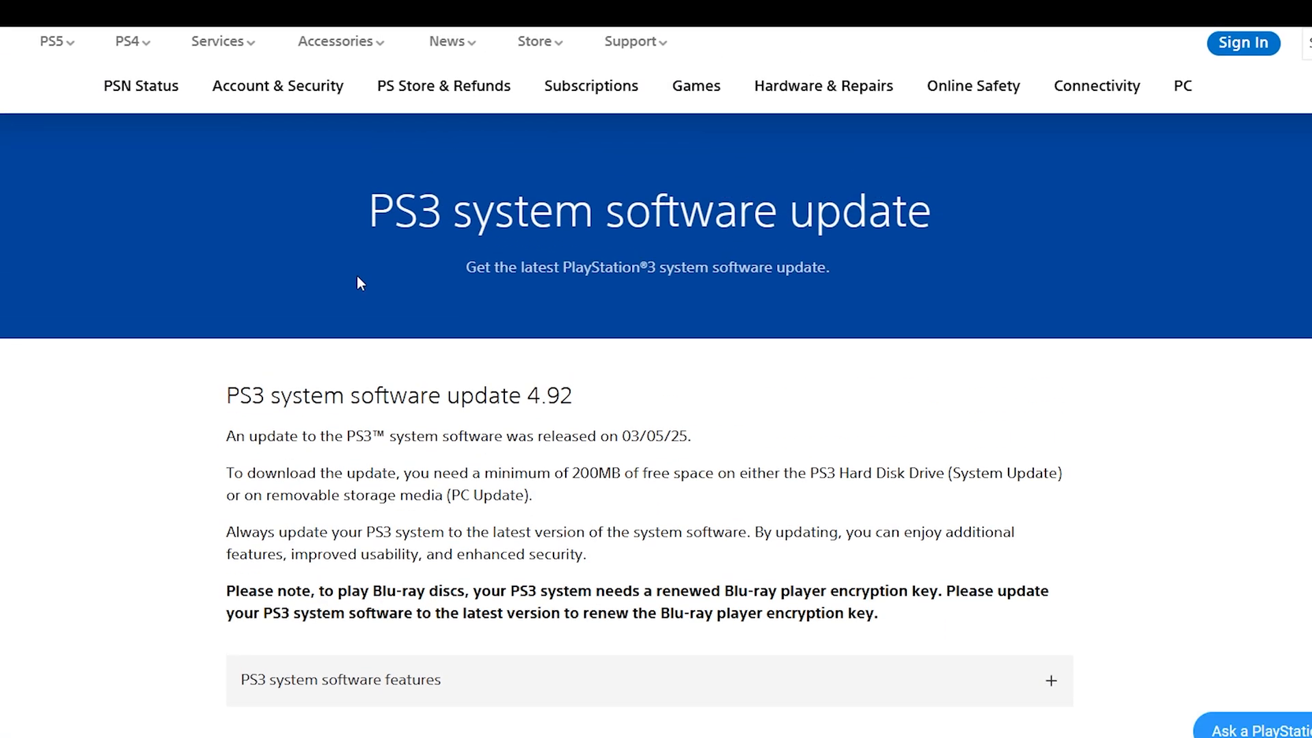
Scroll to the 'Update using a computer' section for PS3 system software 4.92.
{"action": "scroll", "scroll_direction": "down", "scroll_amount": 3}
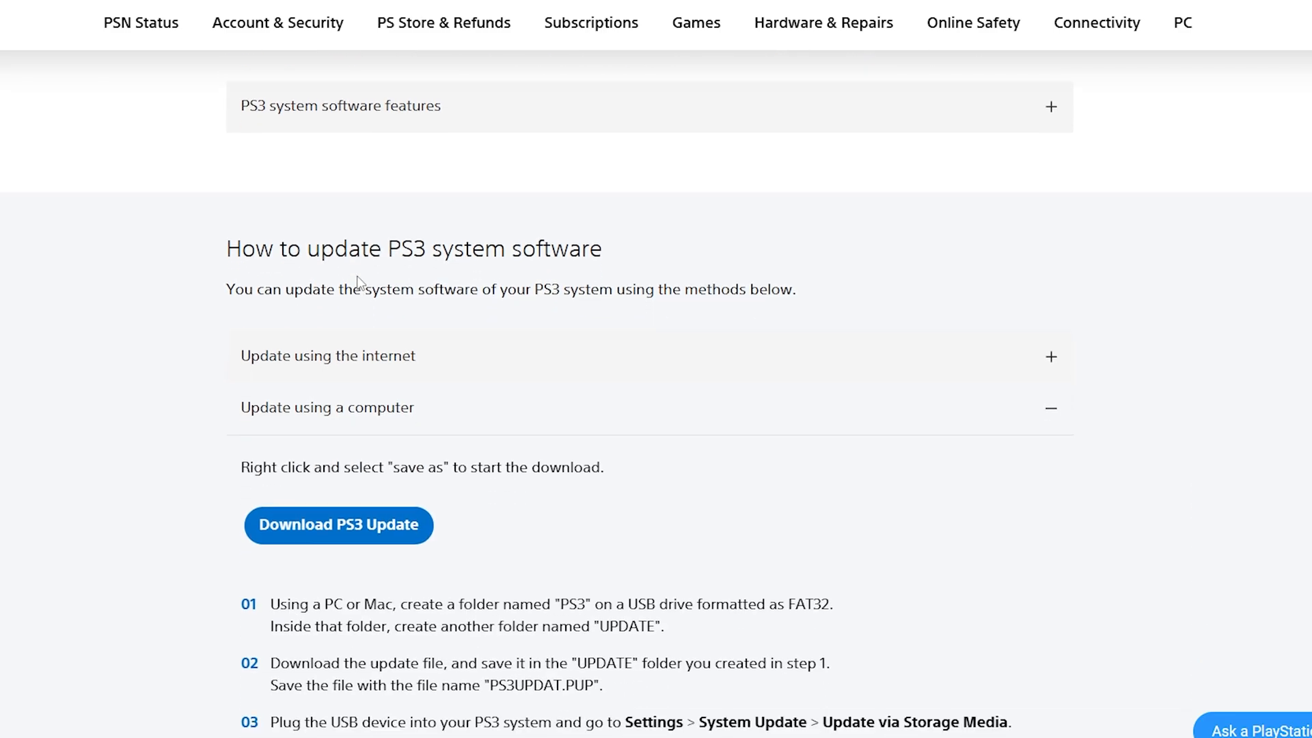
{"action": "mouse_move", "coordinate": [497, 272]}
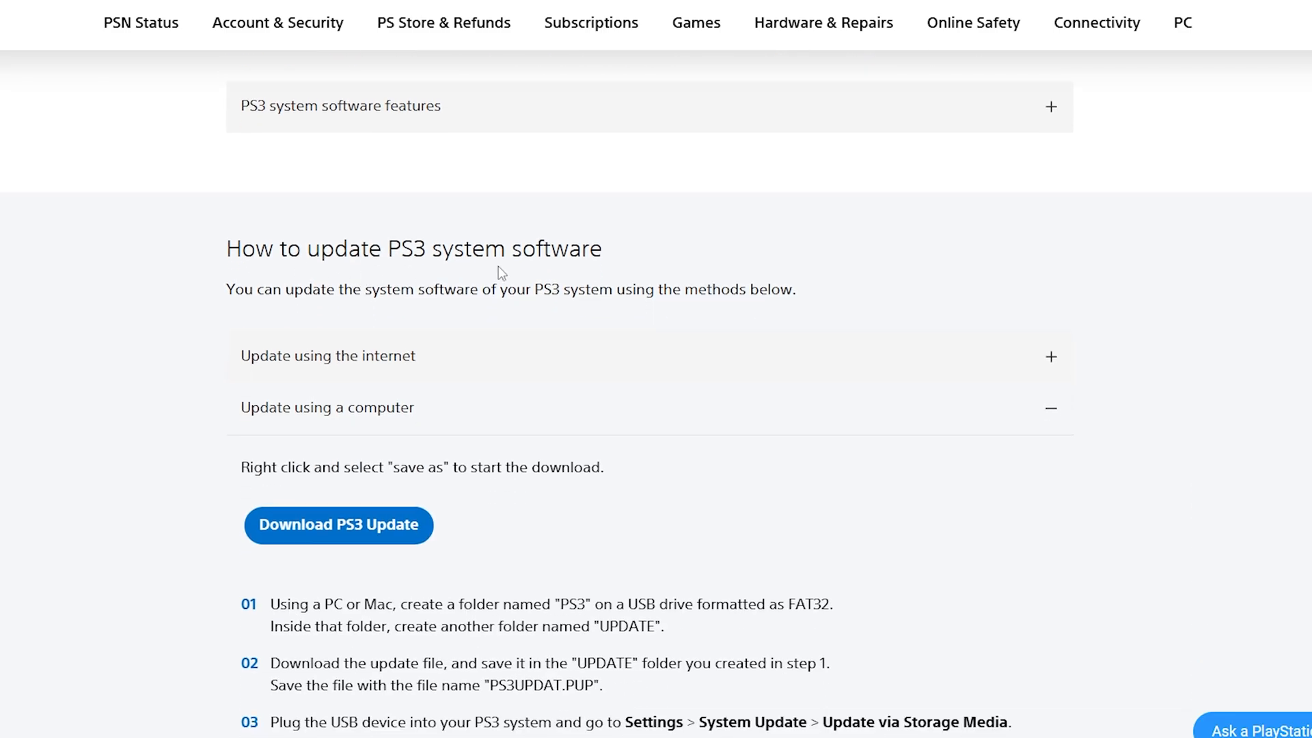
{"action": "mouse_move", "coordinate": [298, 418]}
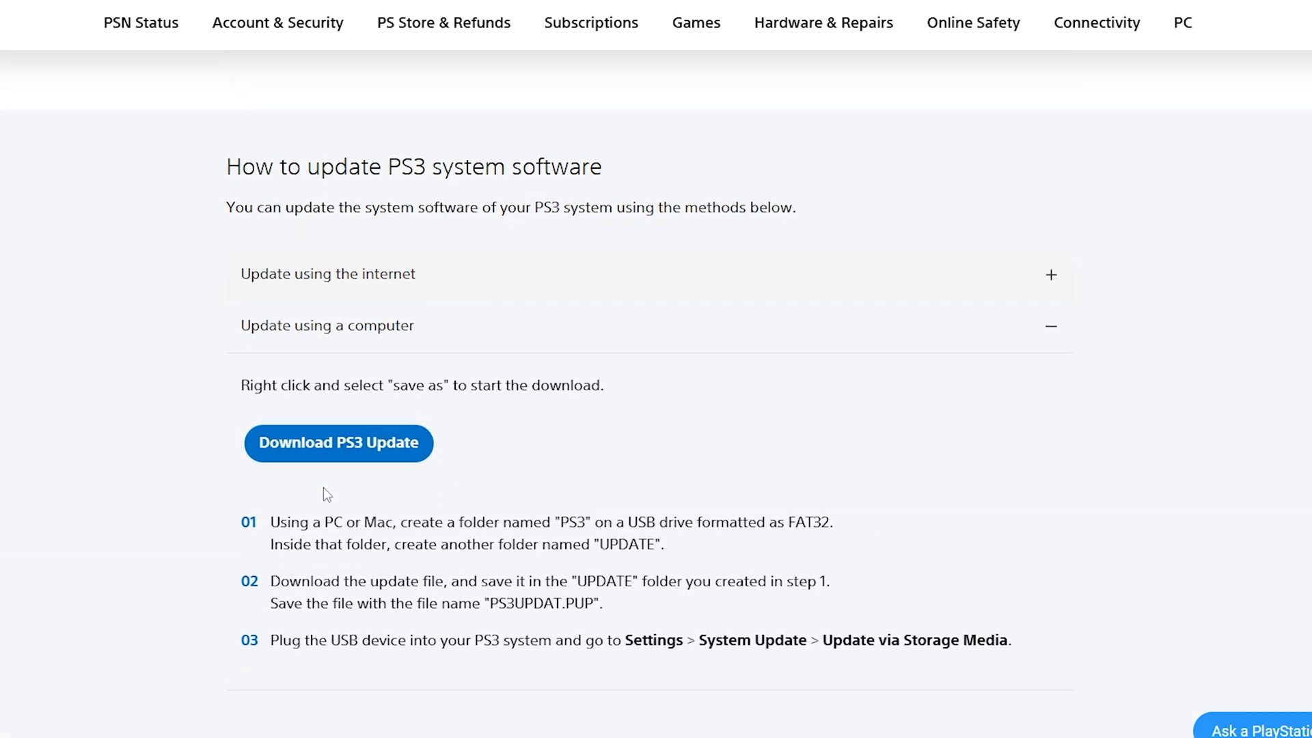
{"action": "mouse_move", "coordinate": [331, 460]}
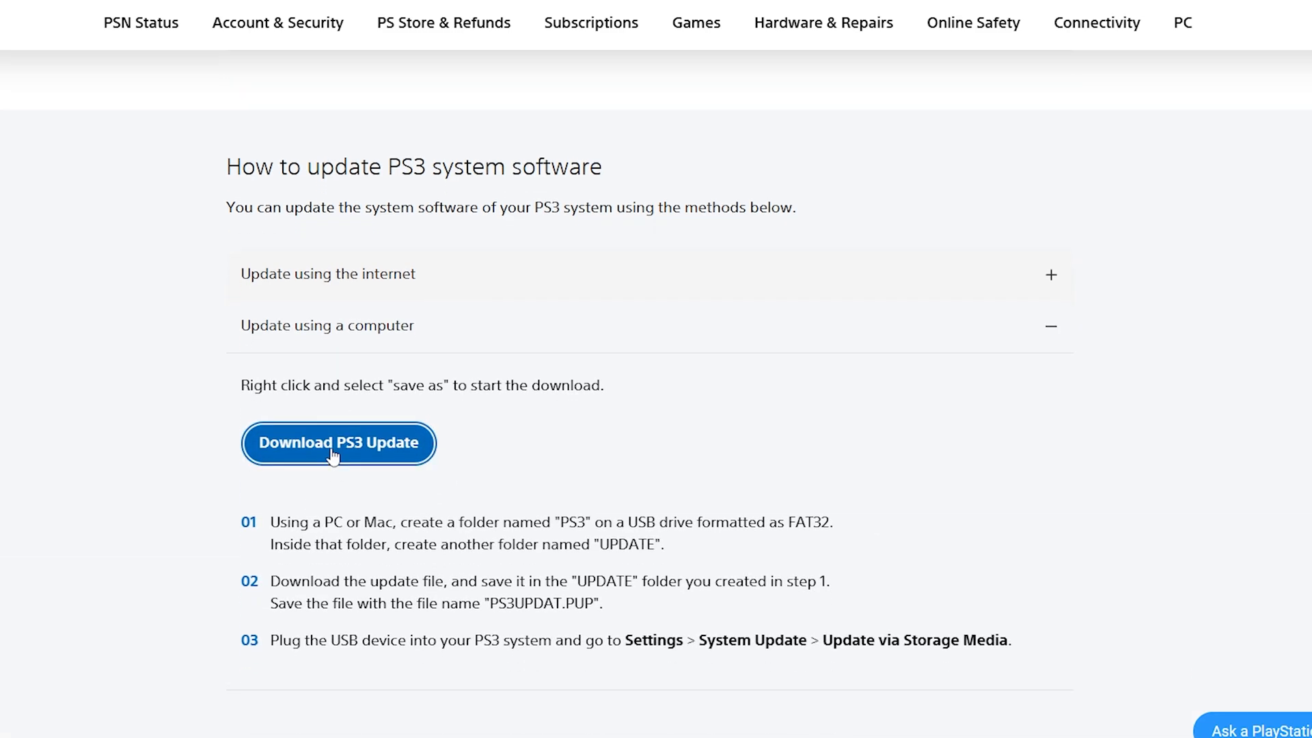
{"action": "mouse_move", "coordinate": [404, 558]}
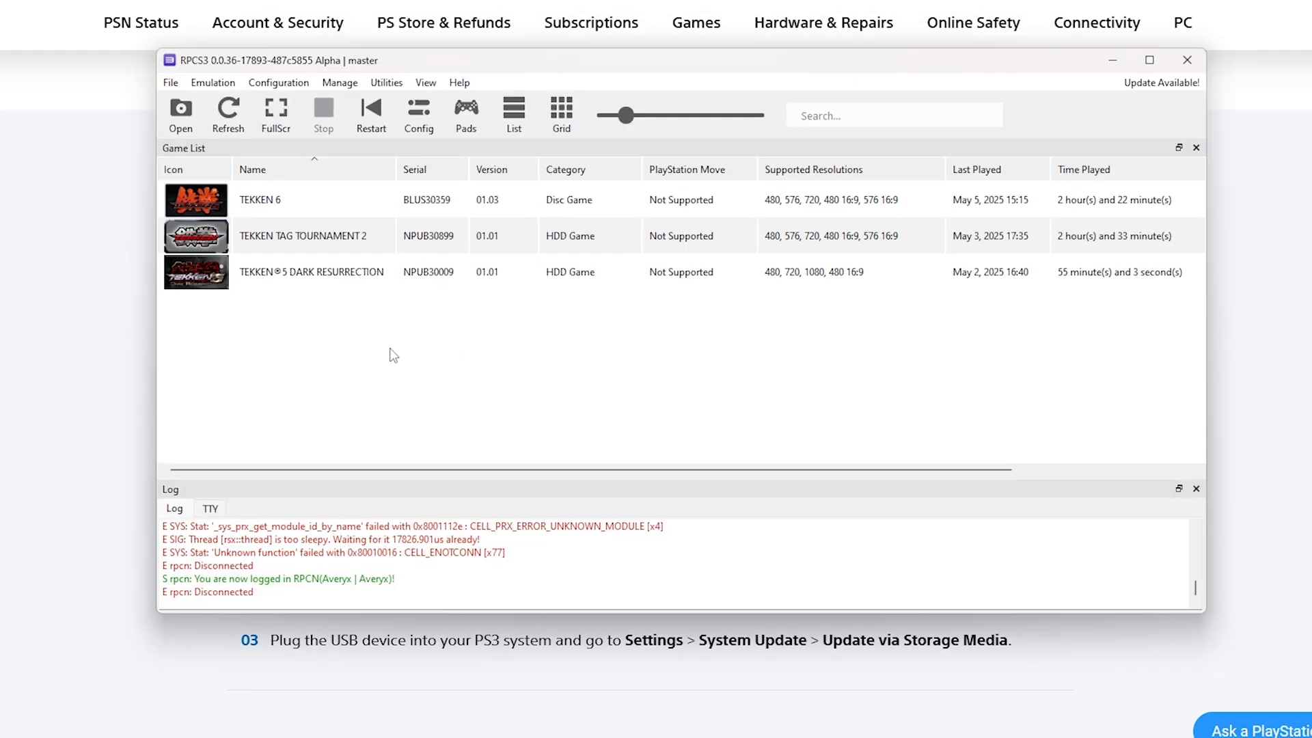
Choose Install Firmware from RPCS3's File menu.
{"action": "left_click", "coordinate": [170, 82]}
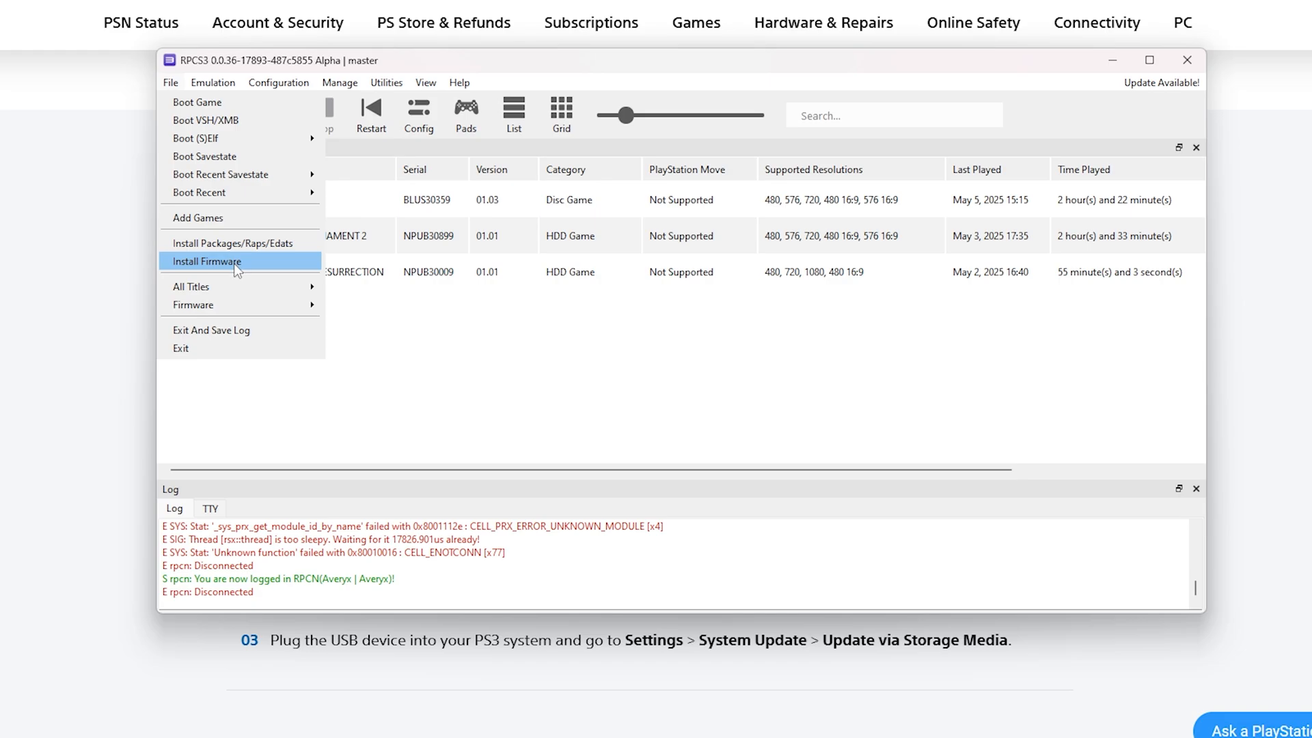
{"action": "mouse_move", "coordinate": [366, 321]}
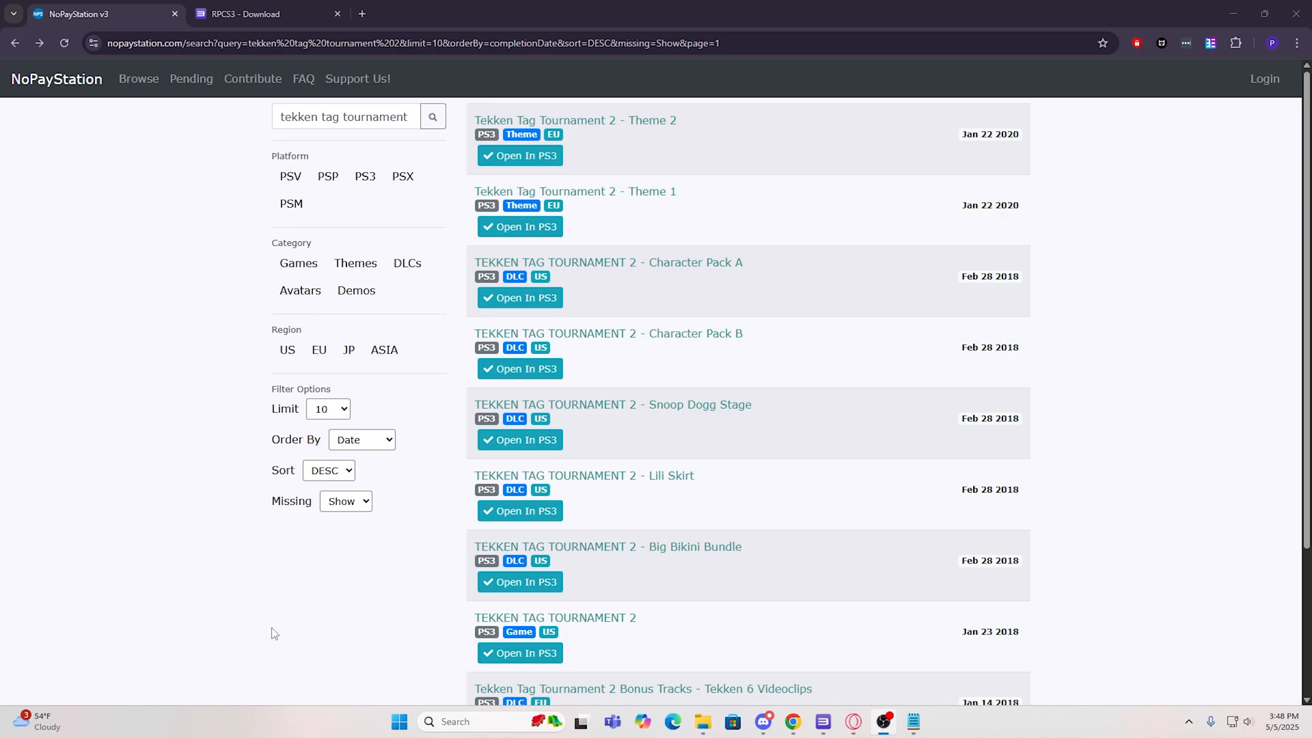
{"action": "mouse_move", "coordinate": [193, 494]}
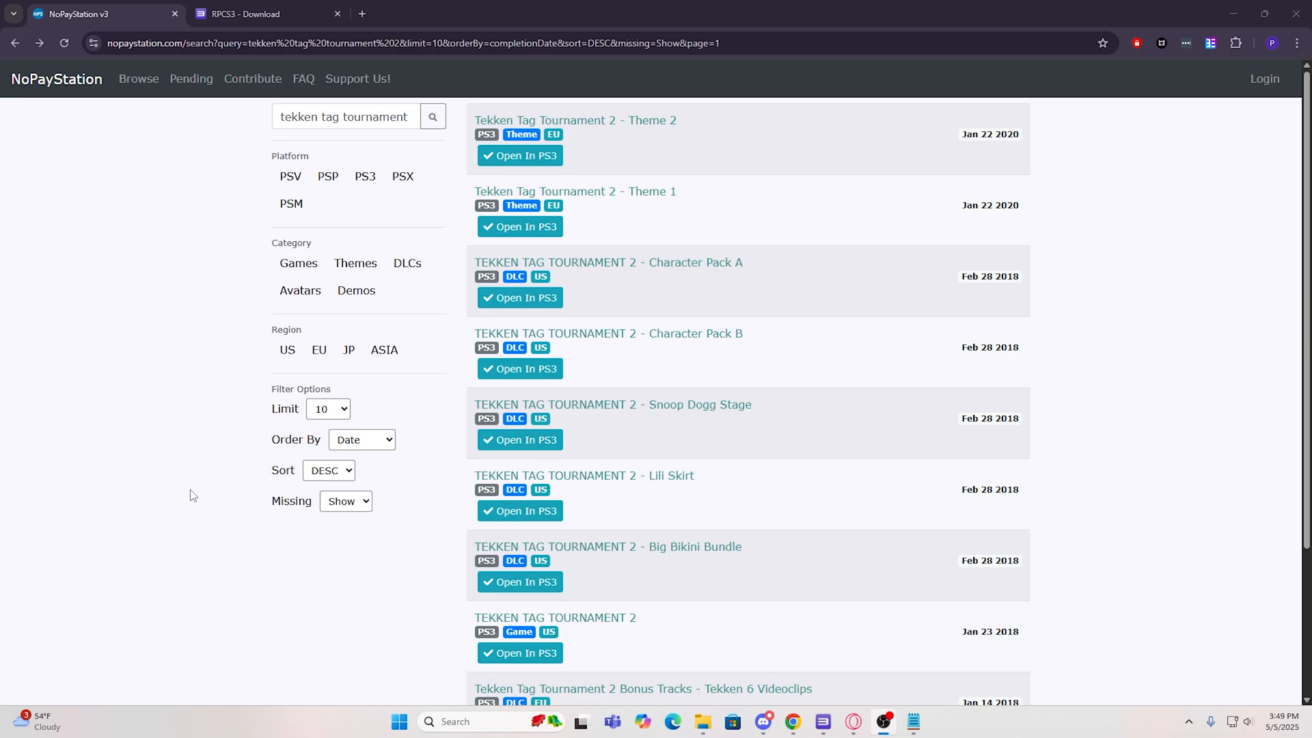
Scroll the NoPayStation results down to the TEKKEN TAG TOURNAMENT 2 PS3 Game US entry.
{"action": "scroll", "scroll_direction": "down", "scroll_amount": 3}
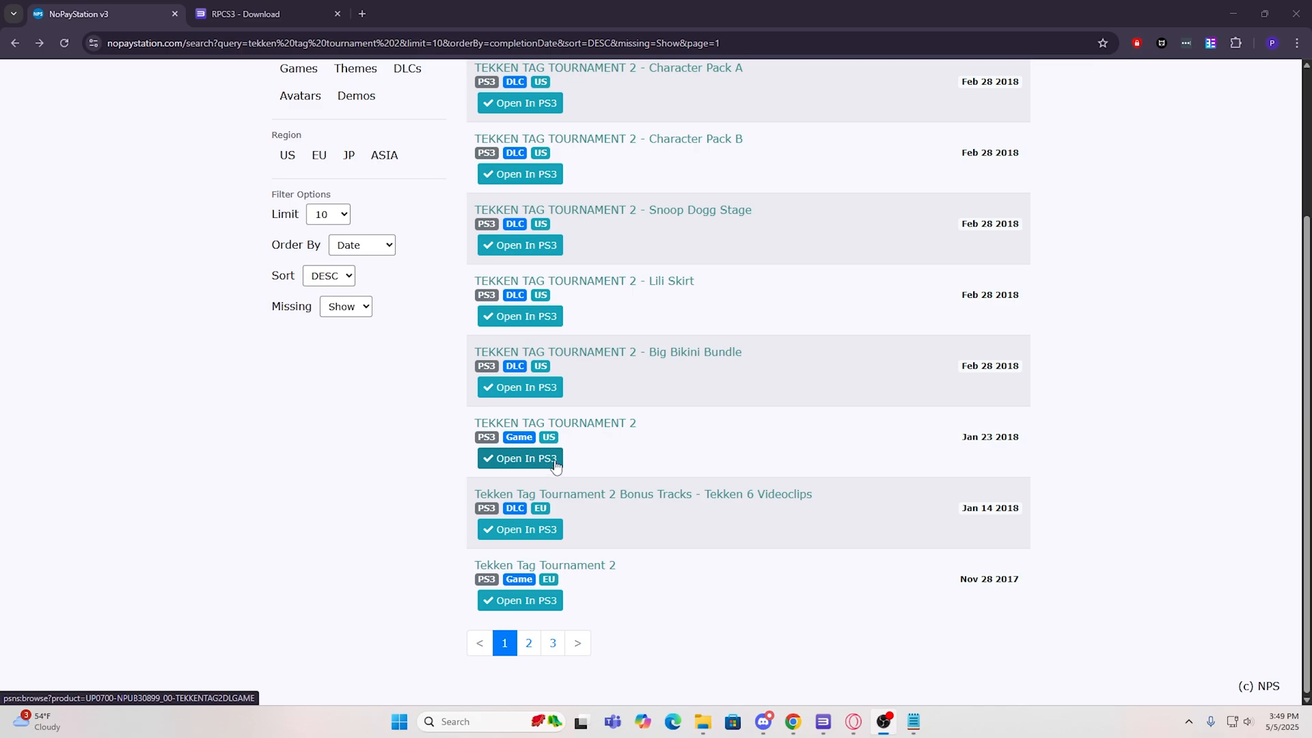
View the US Tekken Tag Tournament 2 details (17.1 GiB, version 1) and close them.
{"action": "left_click", "coordinate": [520, 459]}
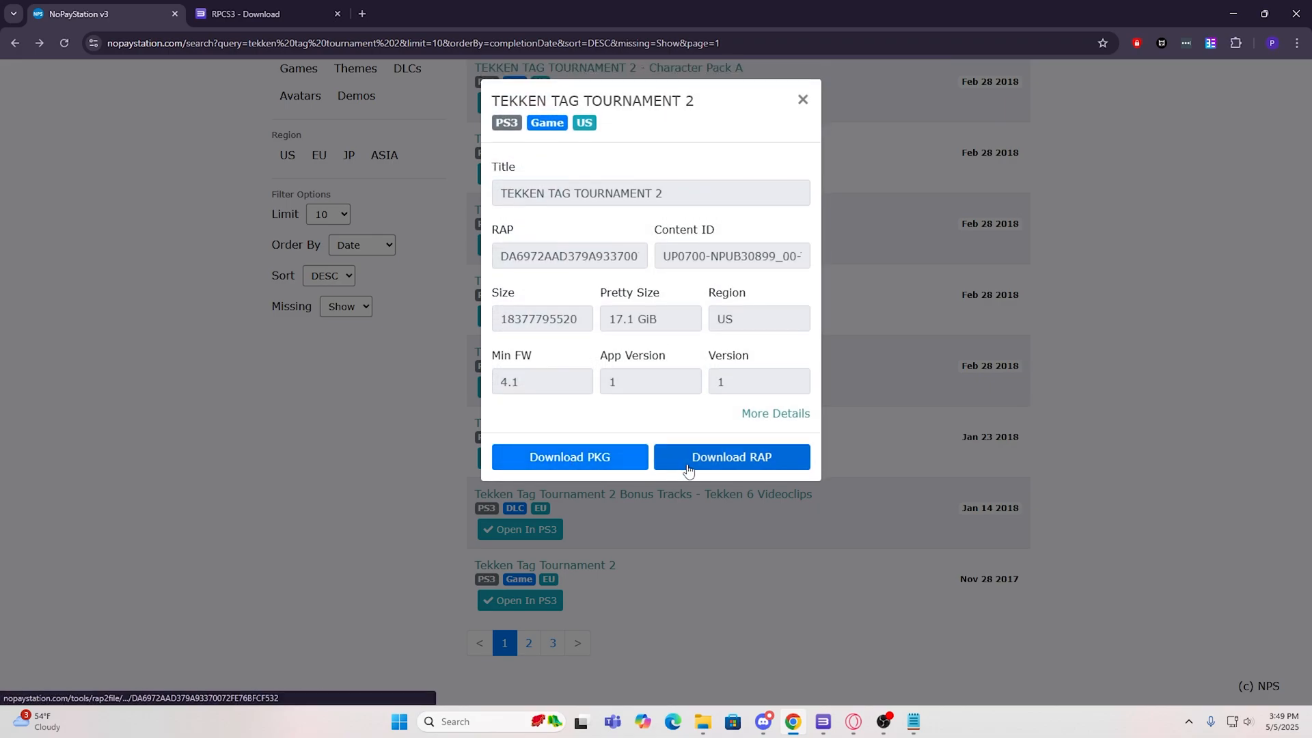
{"action": "mouse_move", "coordinate": [629, 464]}
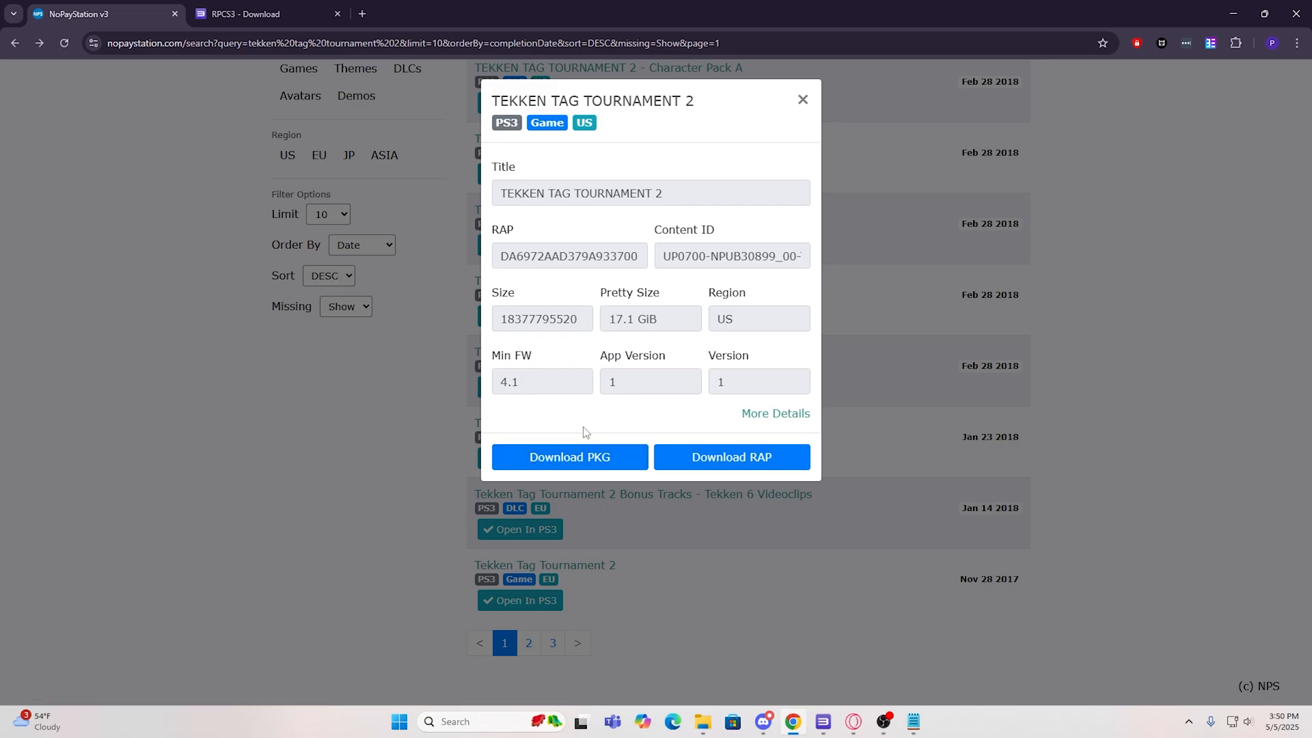
{"action": "left_click", "coordinate": [802, 99]}
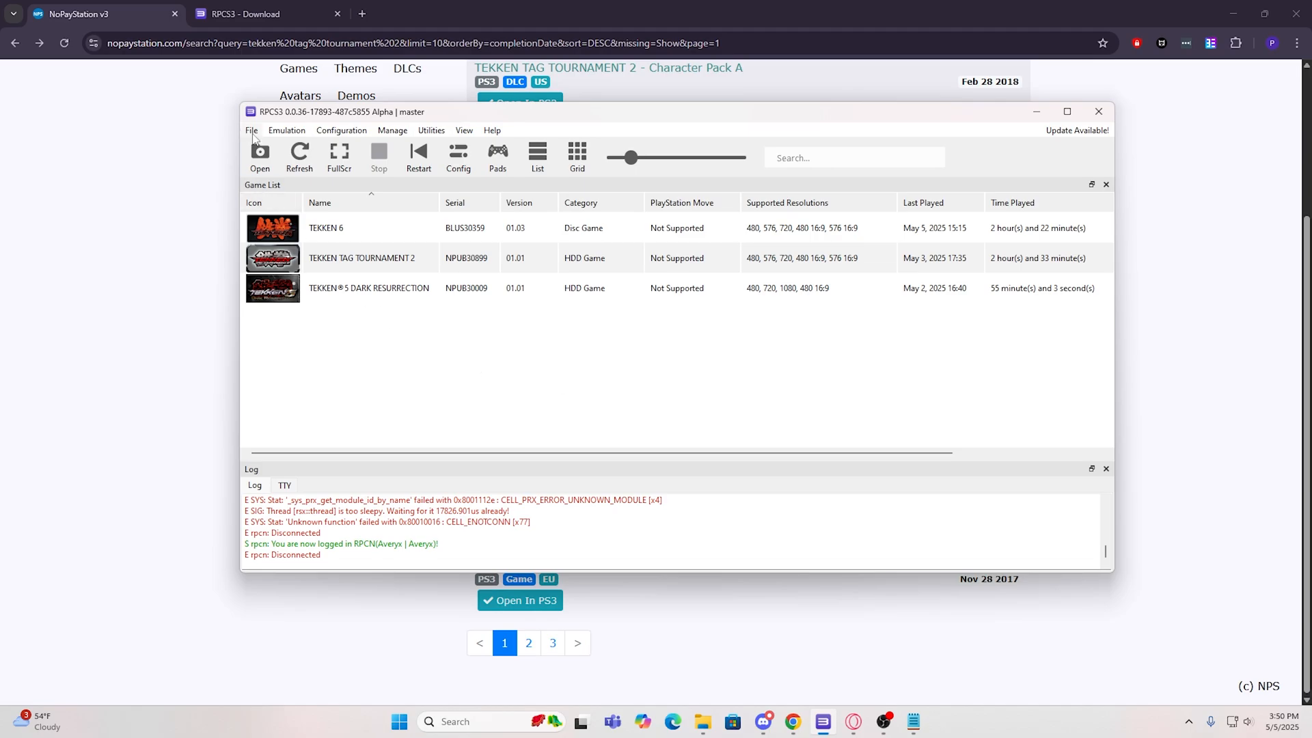
Review RPCS3's File menu and Tekken game list, then minimize the emulator back to the browser.
{"action": "left_click", "coordinate": [251, 130]}
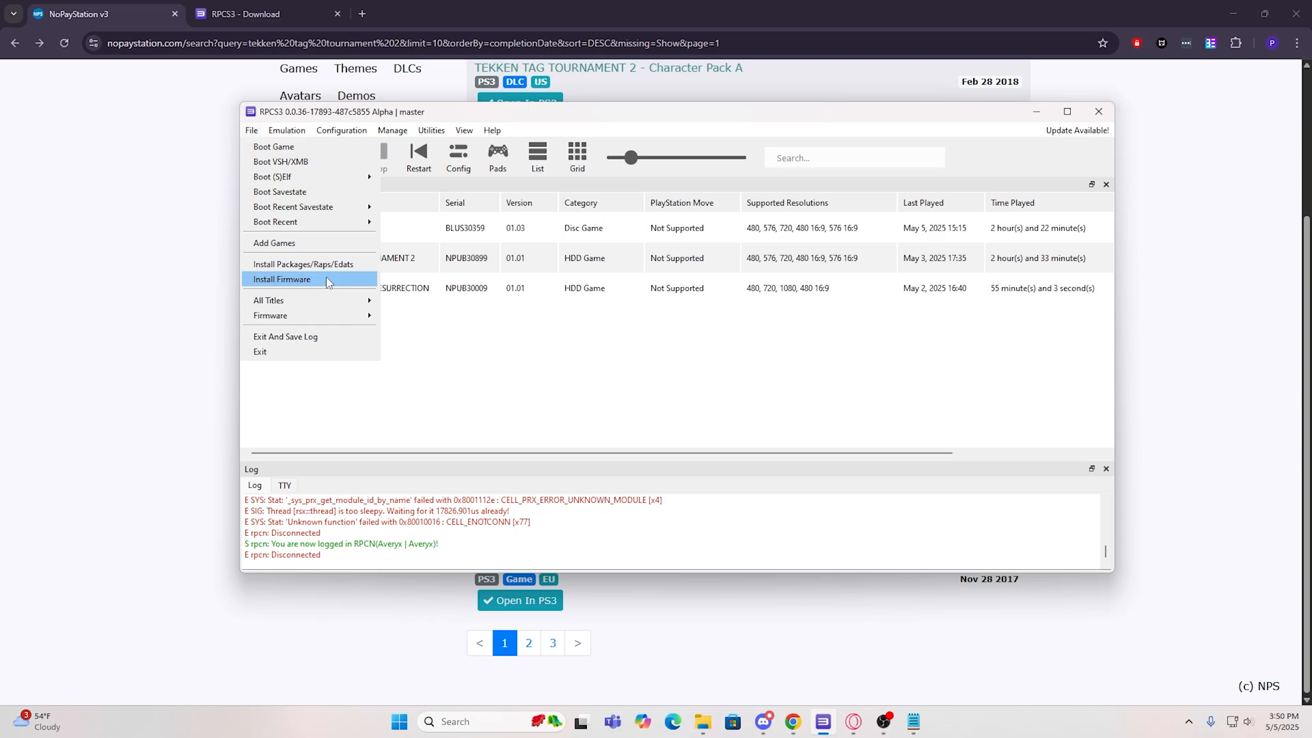
{"action": "mouse_move", "coordinate": [300, 252]}
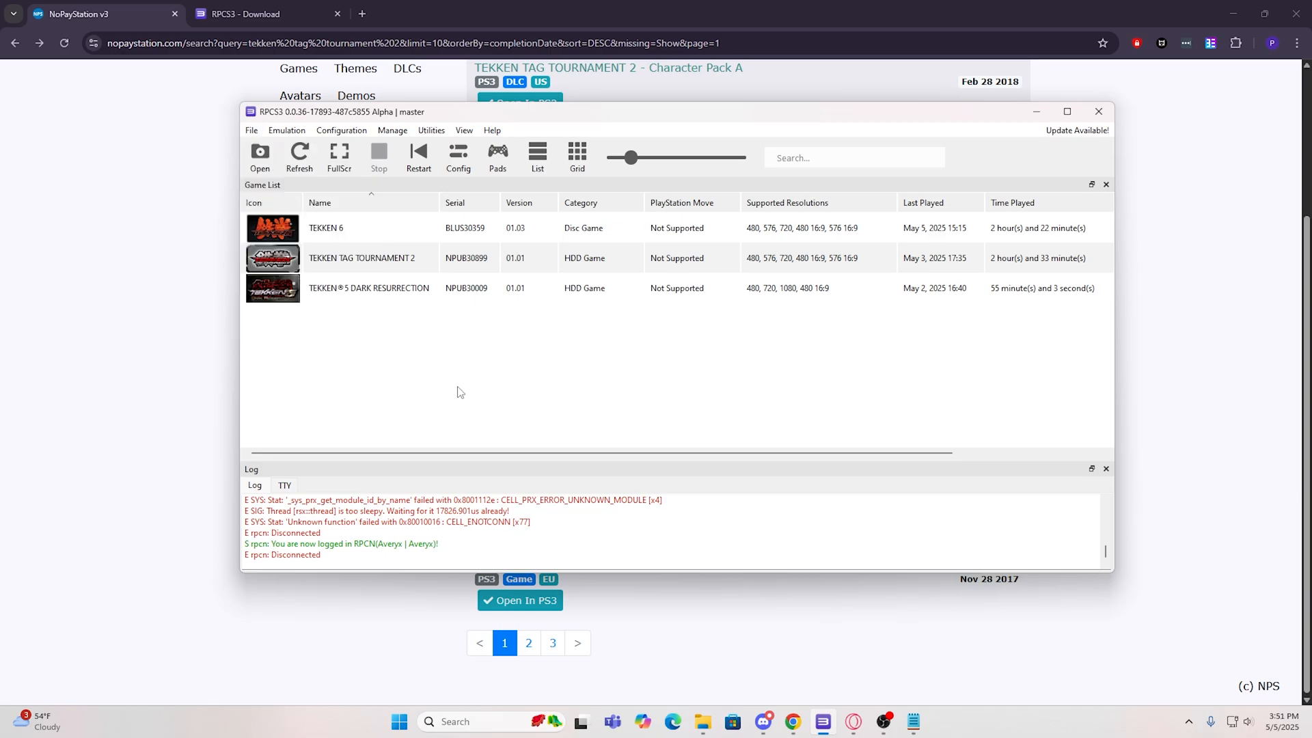
{"action": "mouse_move", "coordinate": [360, 257]}
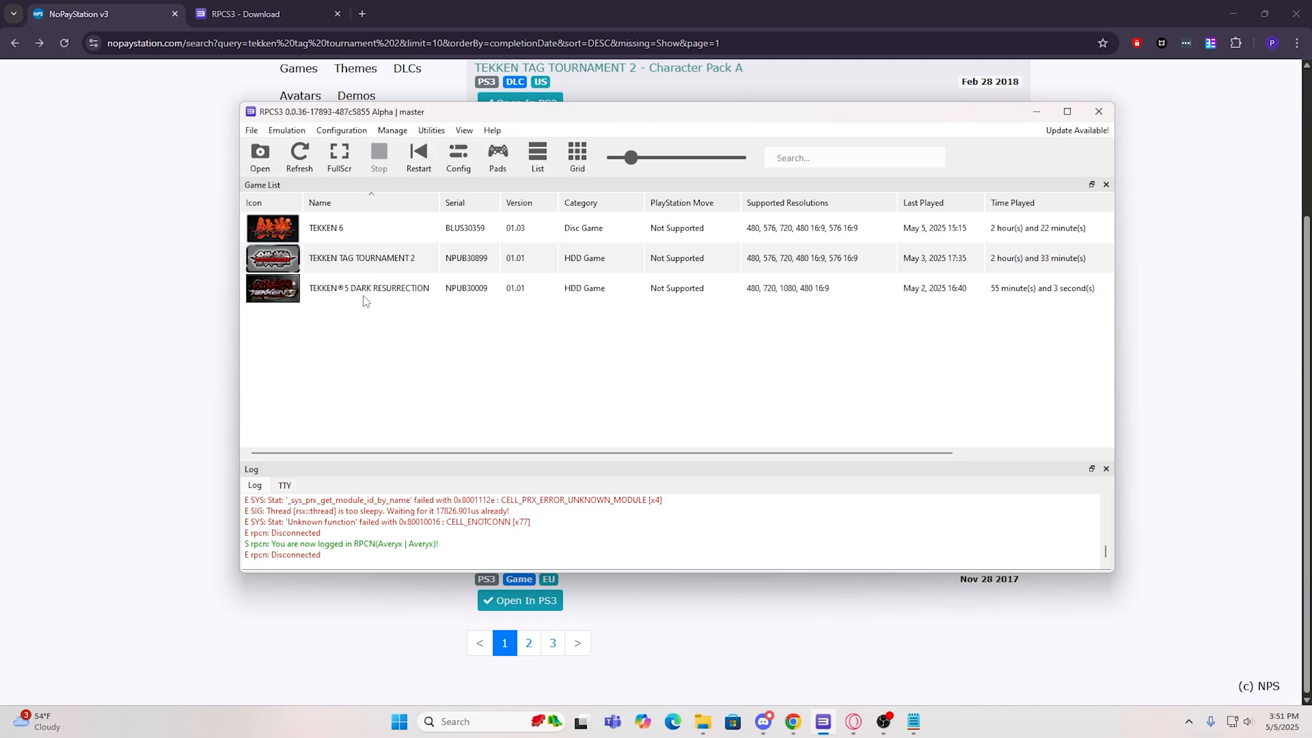
{"action": "mouse_move", "coordinate": [329, 241]}
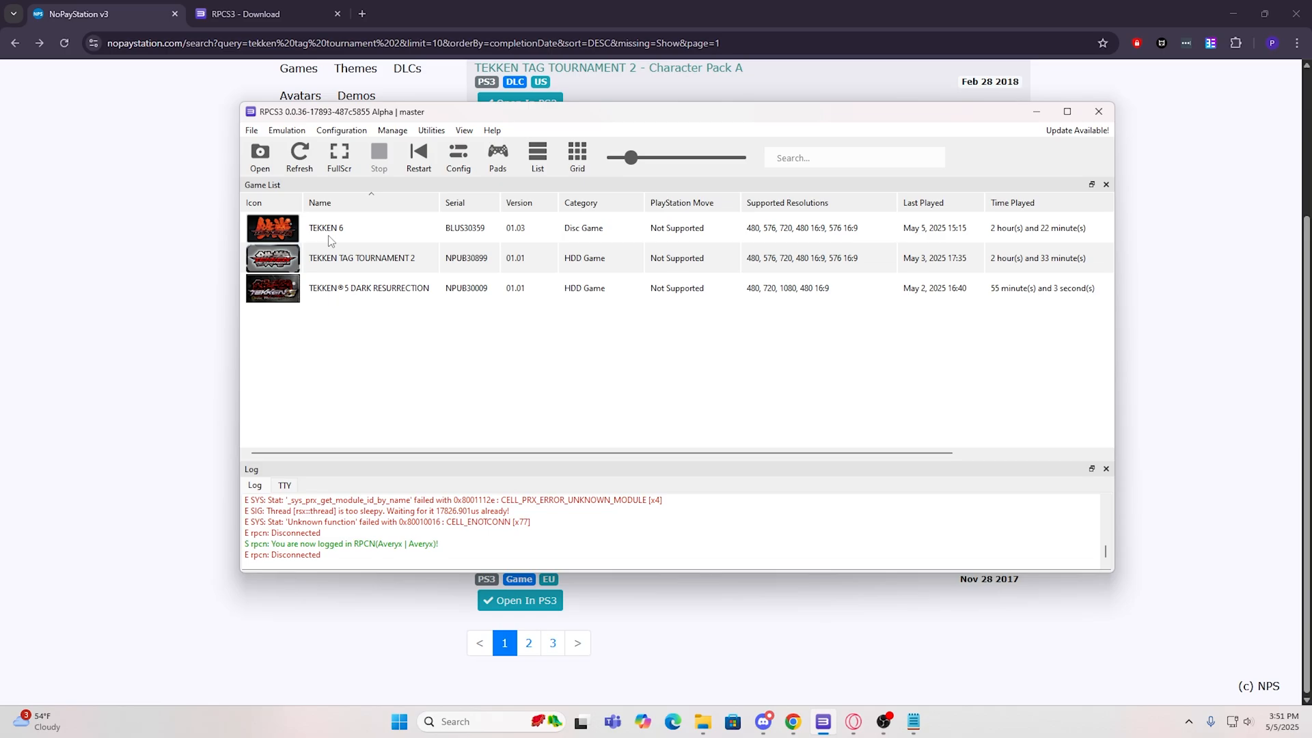
{"action": "mouse_move", "coordinate": [359, 280]}
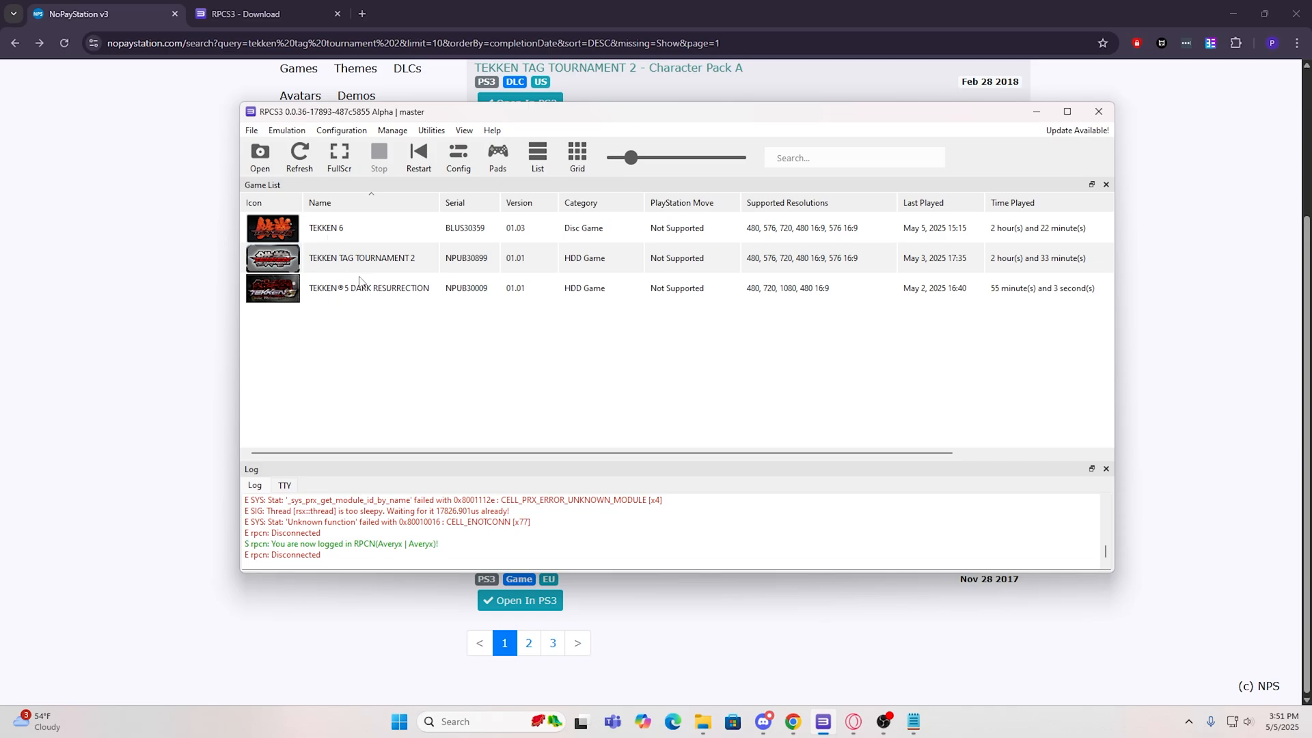
{"action": "mouse_move", "coordinate": [364, 302]}
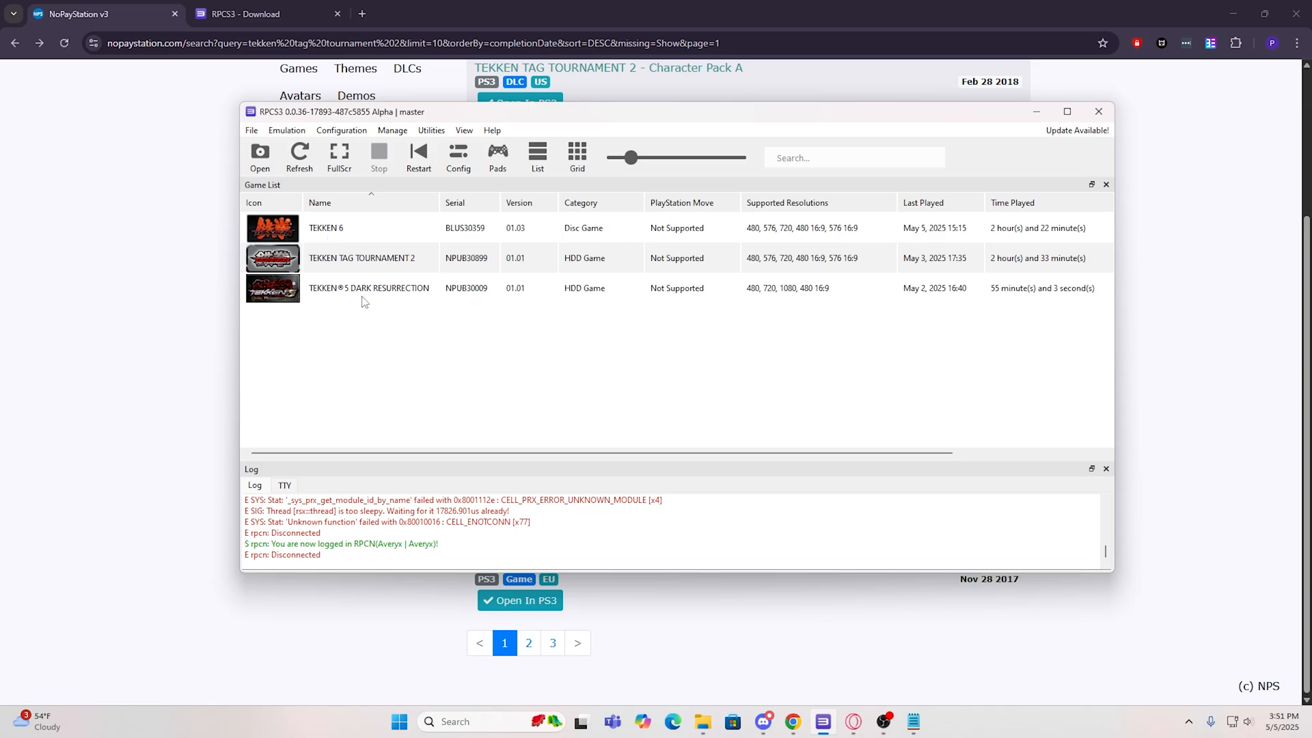
{"action": "left_click", "coordinate": [1098, 110]}
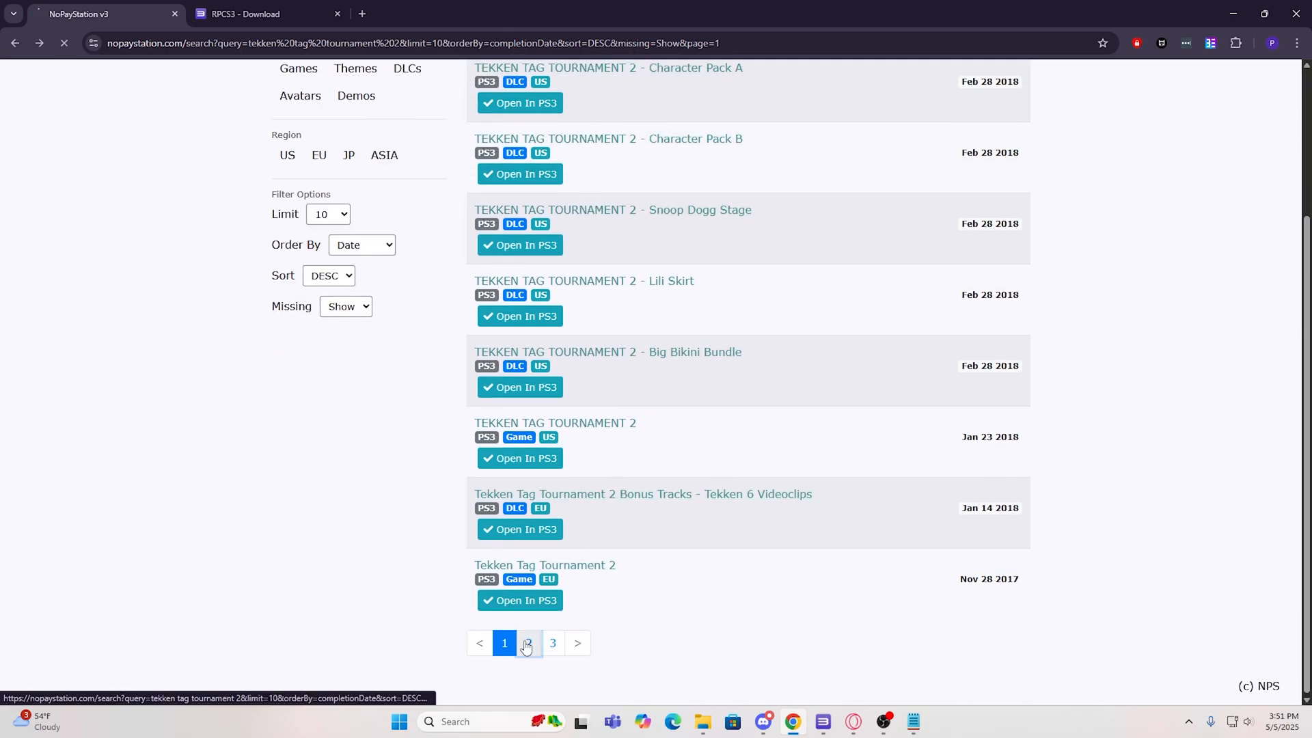
Search NoPayStation for 'Tekken 5 DR' to find its EU Online Upgrade listing.
{"action": "left_click", "coordinate": [527, 643]}
{"action": "type", "text": "Tekken 5 DR"}
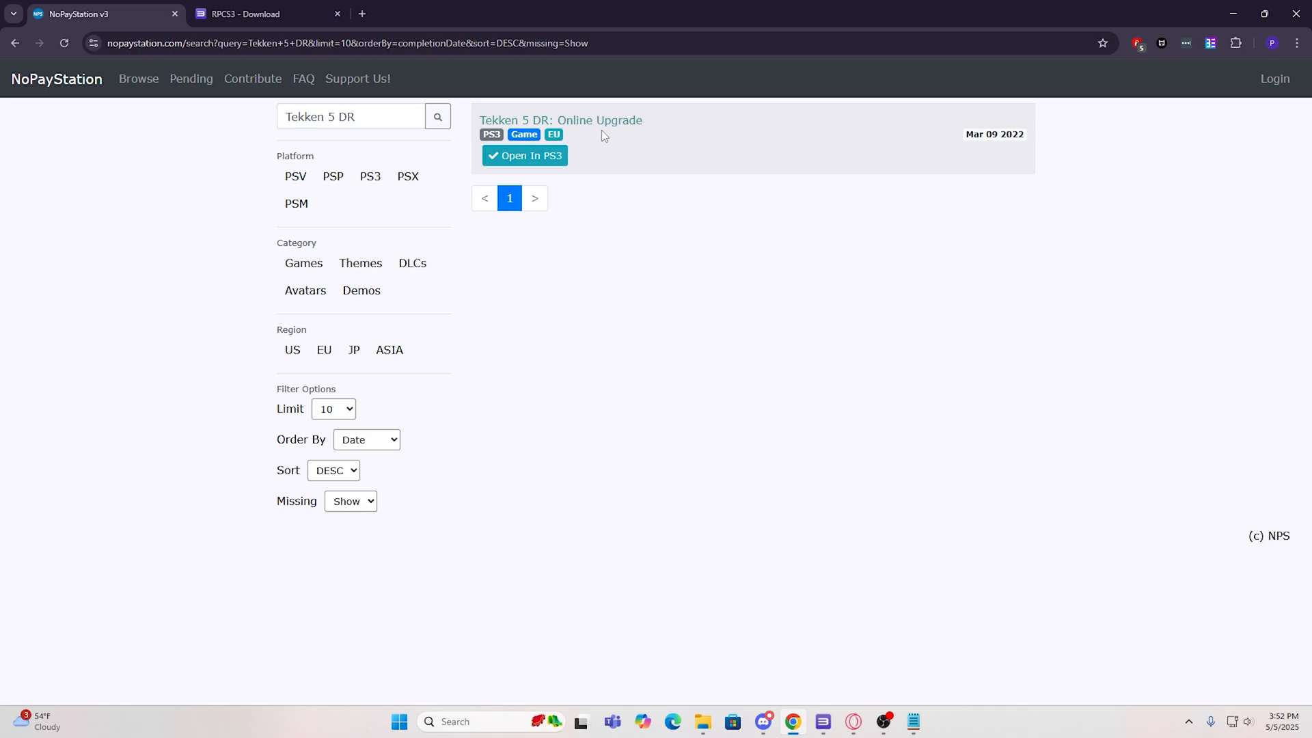
{"action": "mouse_move", "coordinate": [592, 127]}
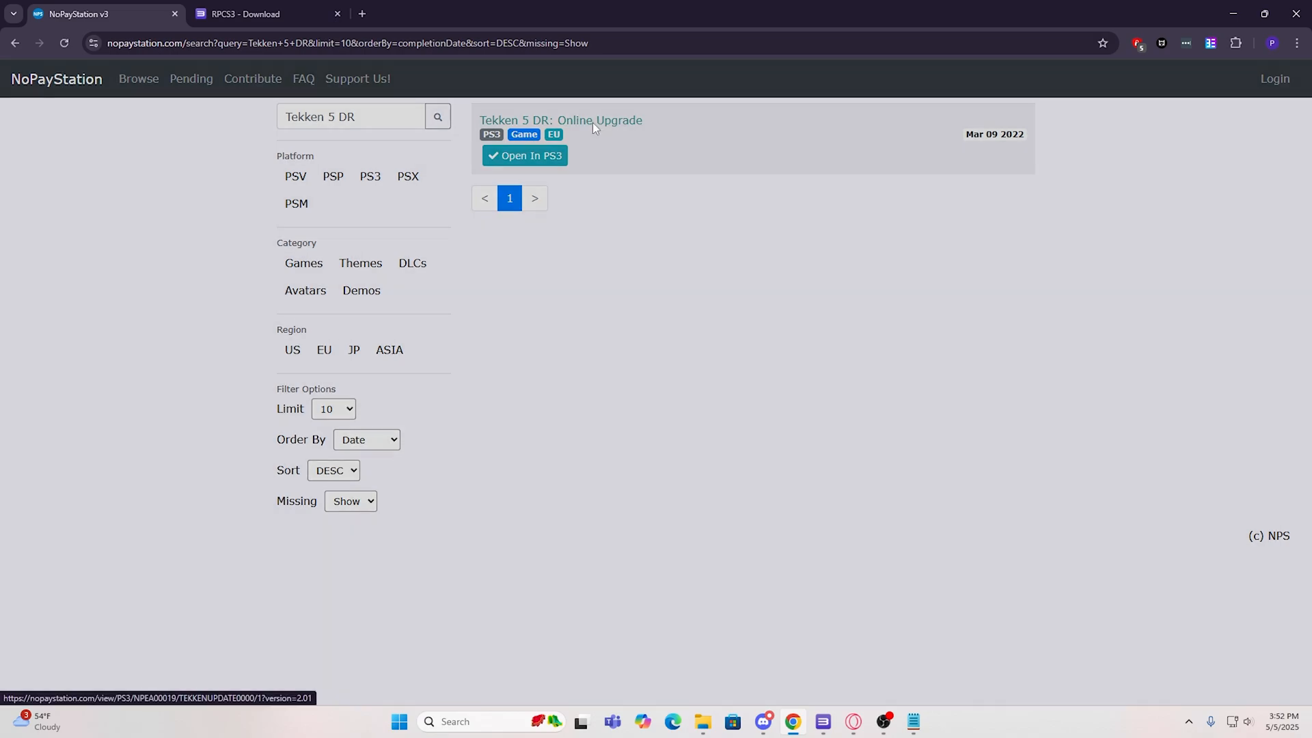
{"action": "left_click", "coordinate": [560, 120]}
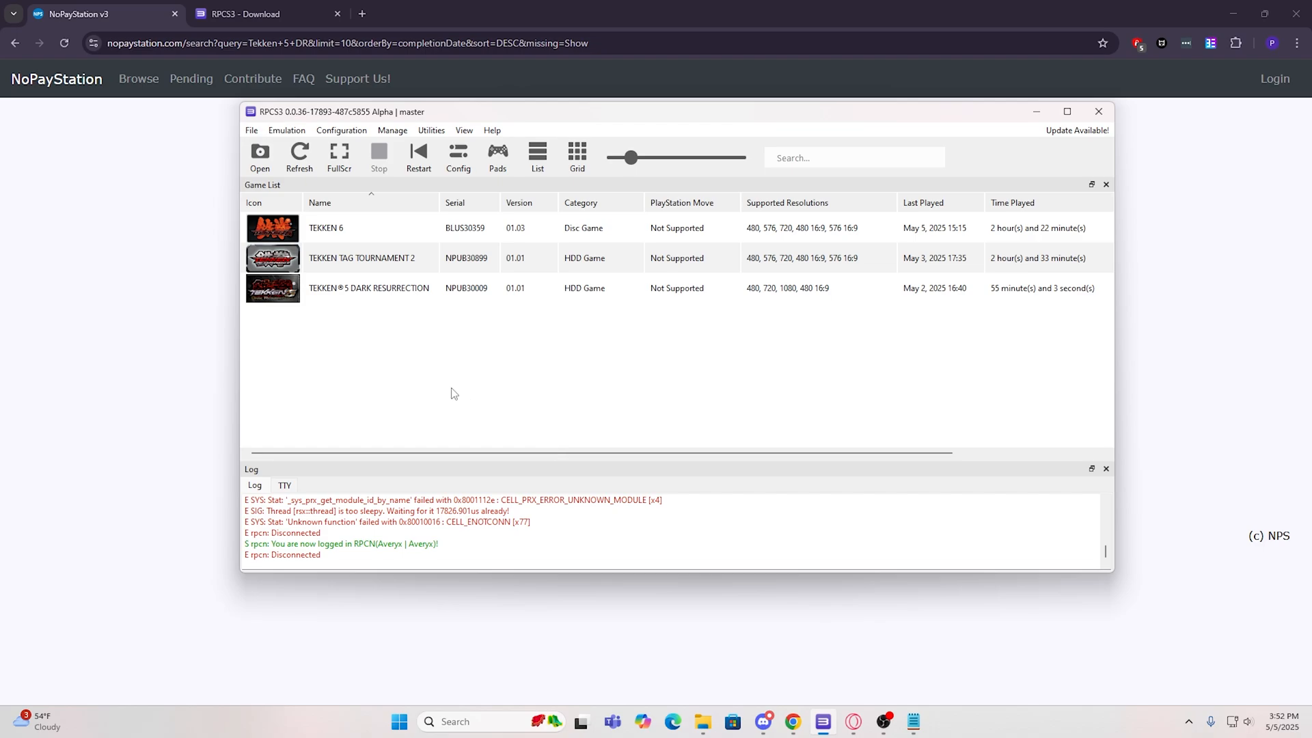
{"action": "mouse_move", "coordinate": [283, 141]}
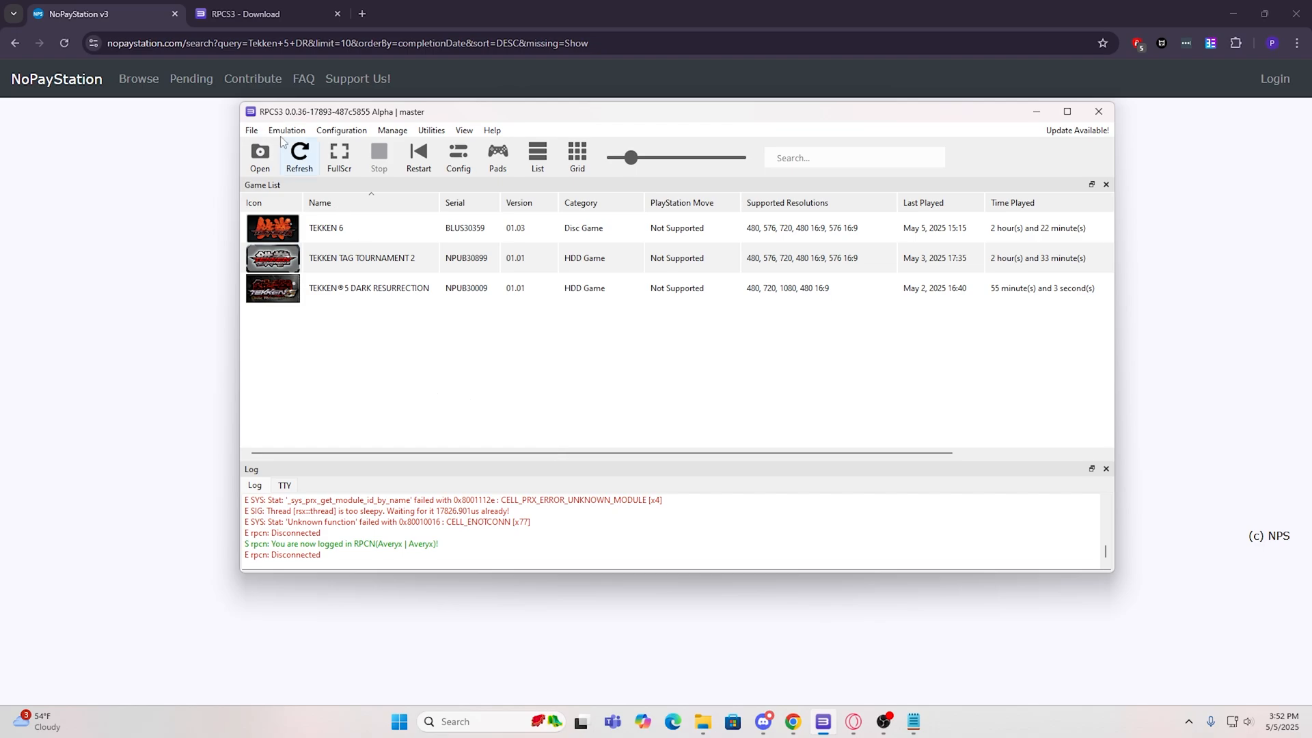
Check RPCS3's installed Tekken games before switching to the RPCS3 Discord server.
{"action": "left_click", "coordinate": [251, 130]}
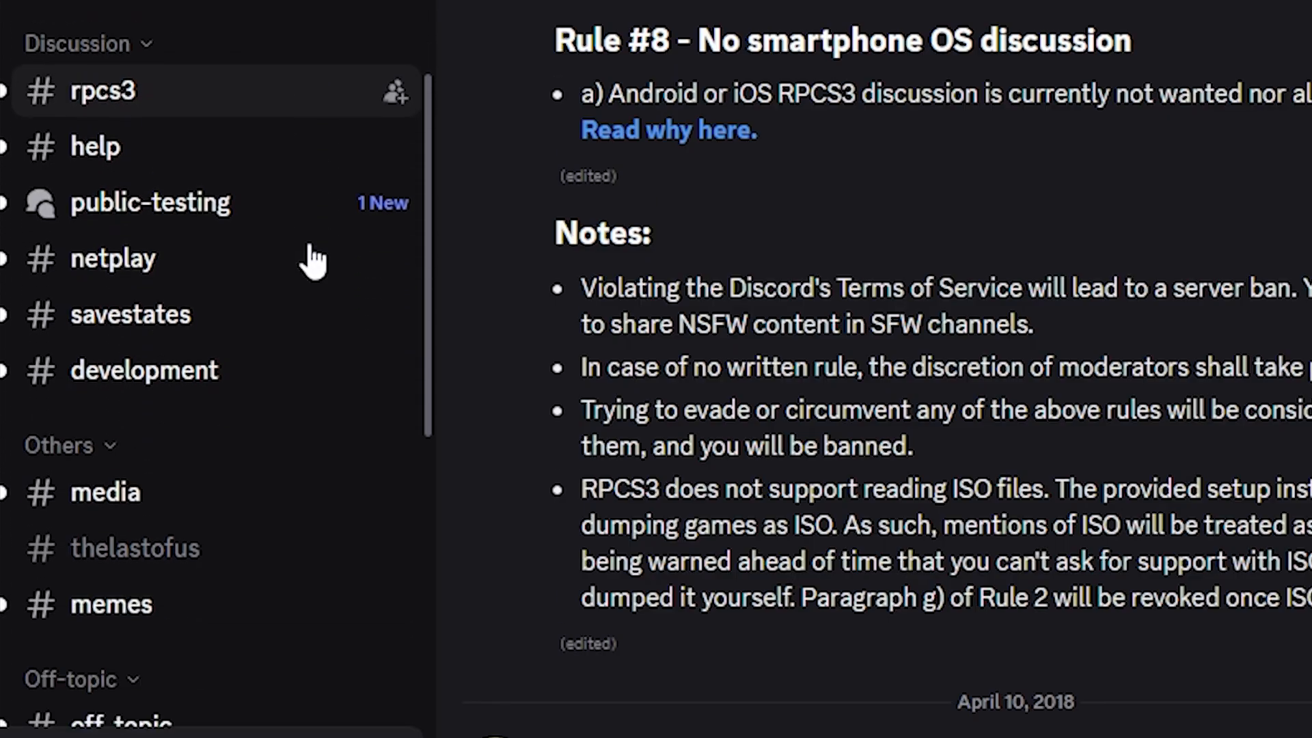
Run '/psn check updates' for NPUB30899 in #bot-spam, returning update v01.01 (32.51 MB).
{"action": "scroll", "scroll_direction": "down", "scroll_amount": 3}
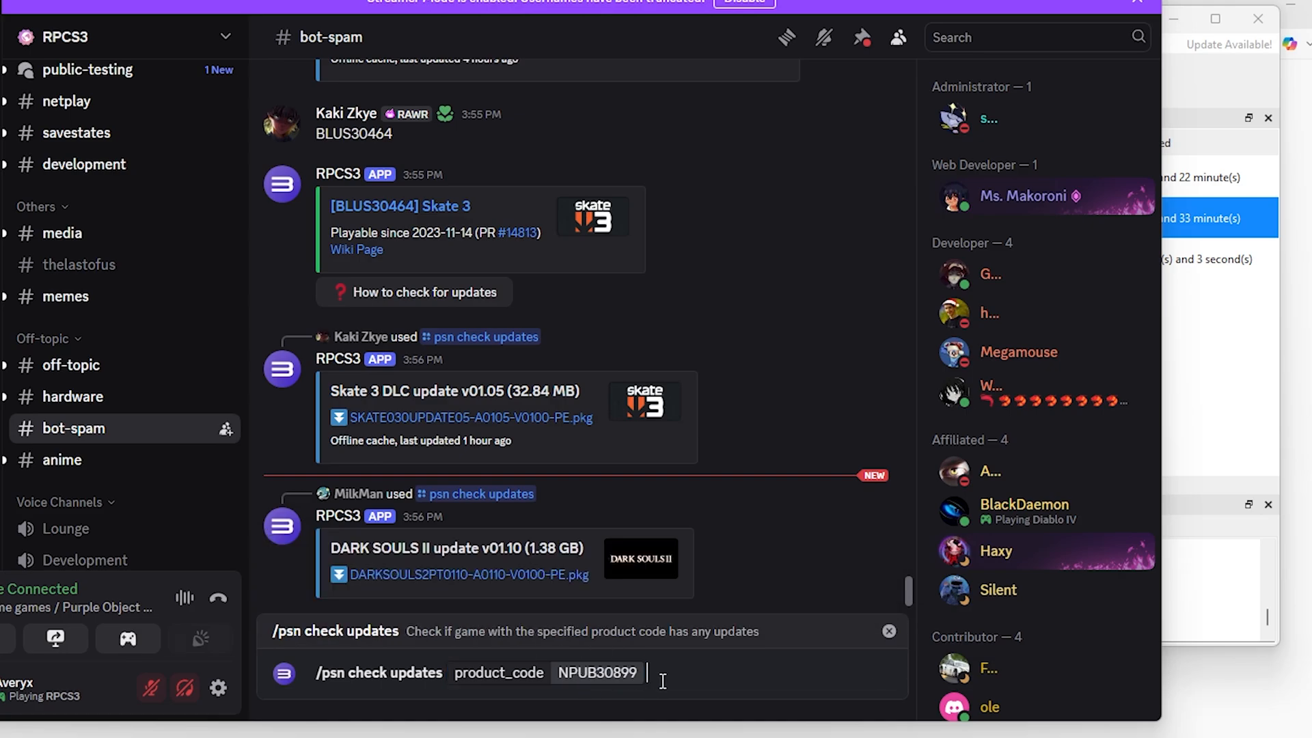
{"action": "key", "text": "Enter"}
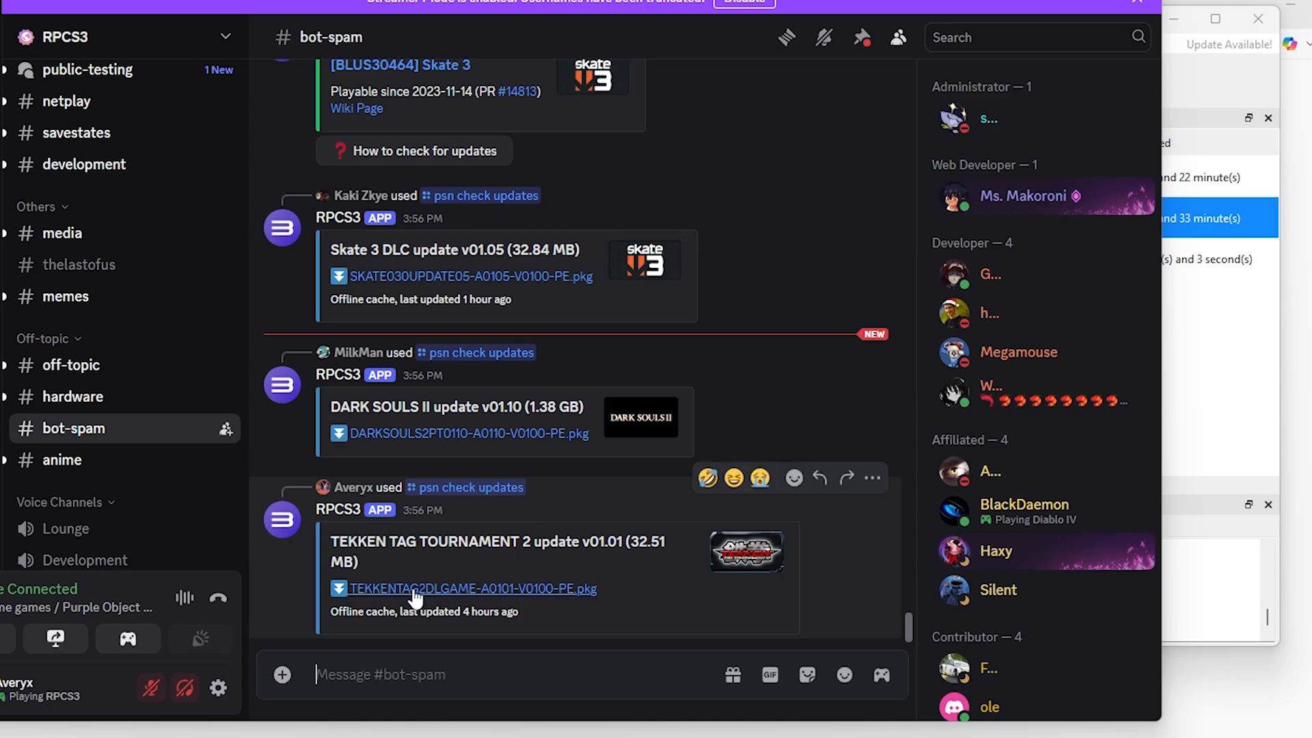
{"action": "mouse_move", "coordinate": [420, 595]}
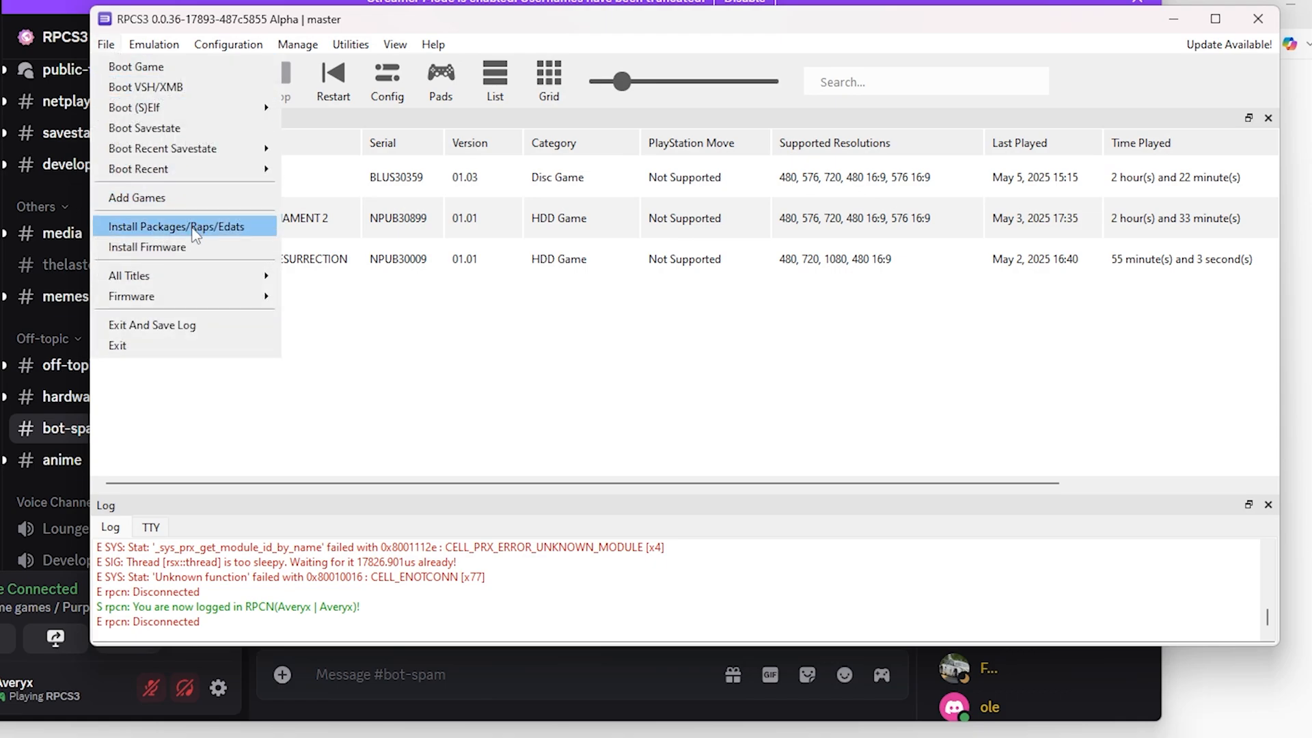
{"action": "mouse_move", "coordinate": [243, 243]}
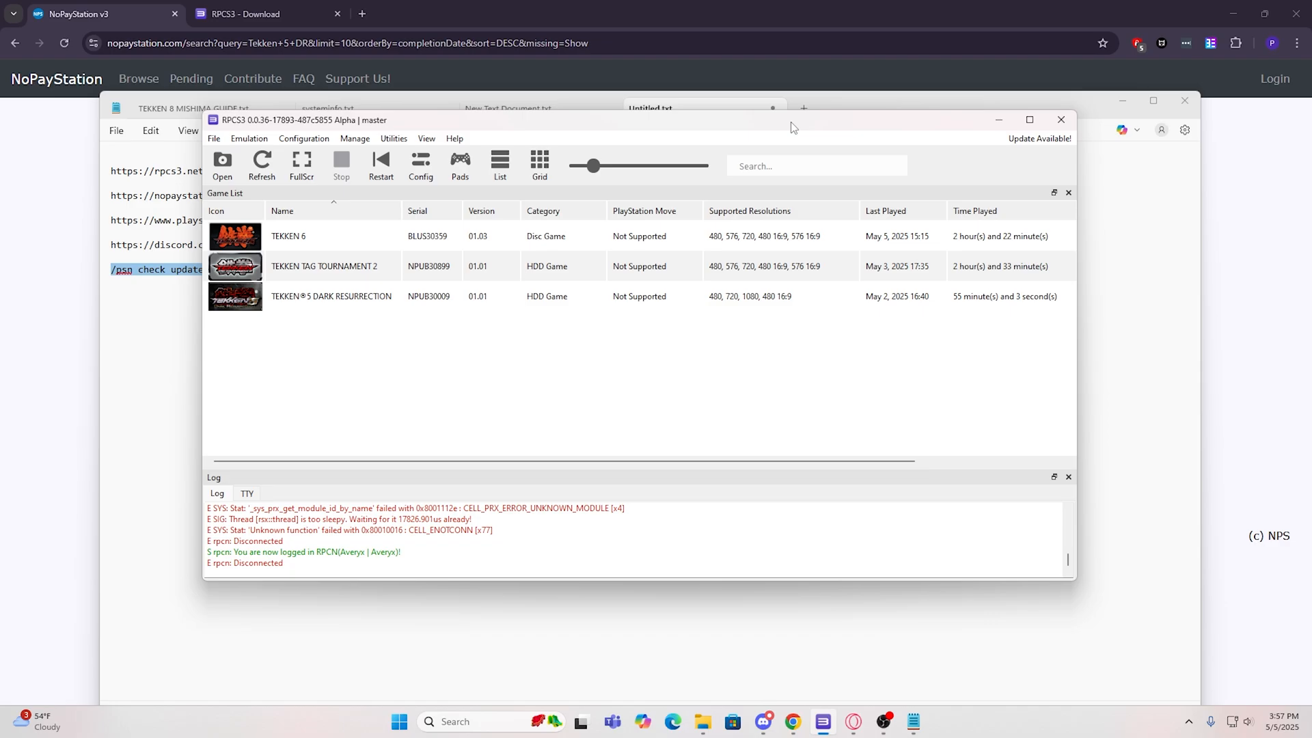
Launch Tekken Tag Tournament 2 and show the Europe Total Ranking, scrolled to players 11–20.
{"action": "left_click", "coordinate": [332, 265]}
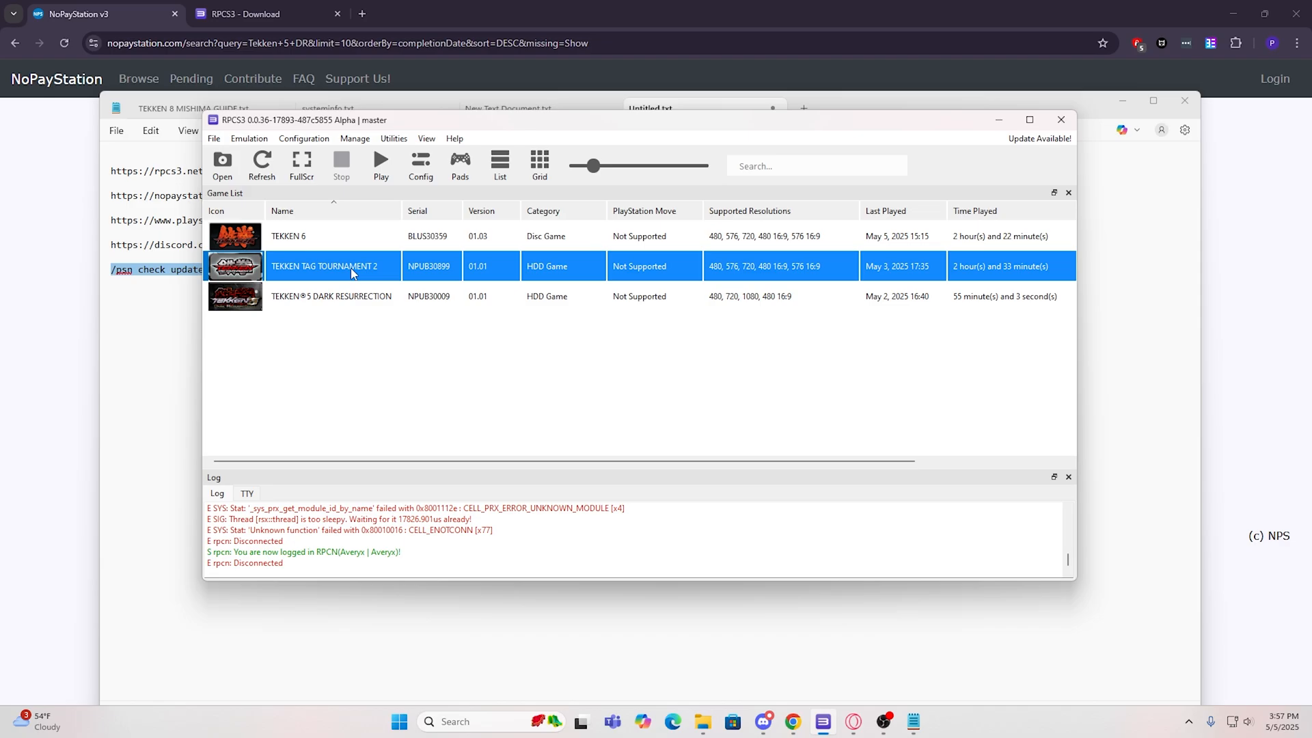
{"action": "double_click", "coordinate": [330, 265]}
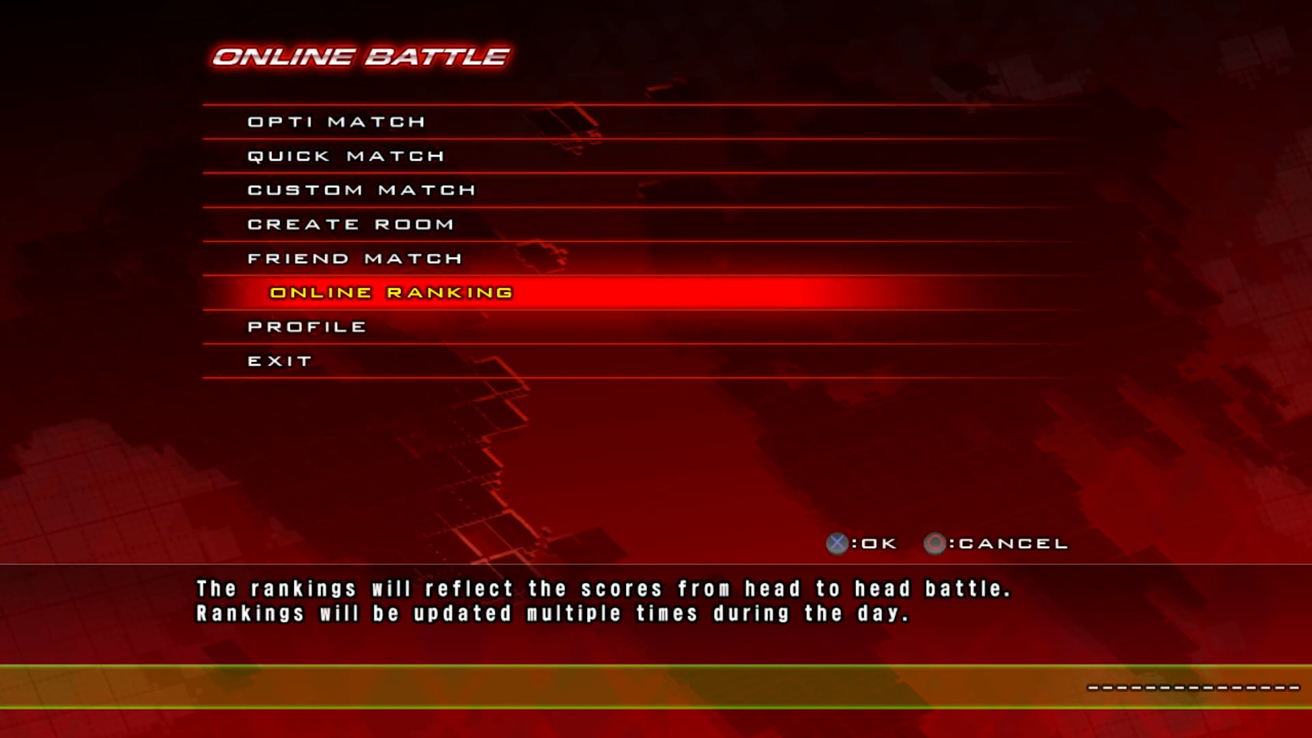
{"action": "key", "text": "Up"}
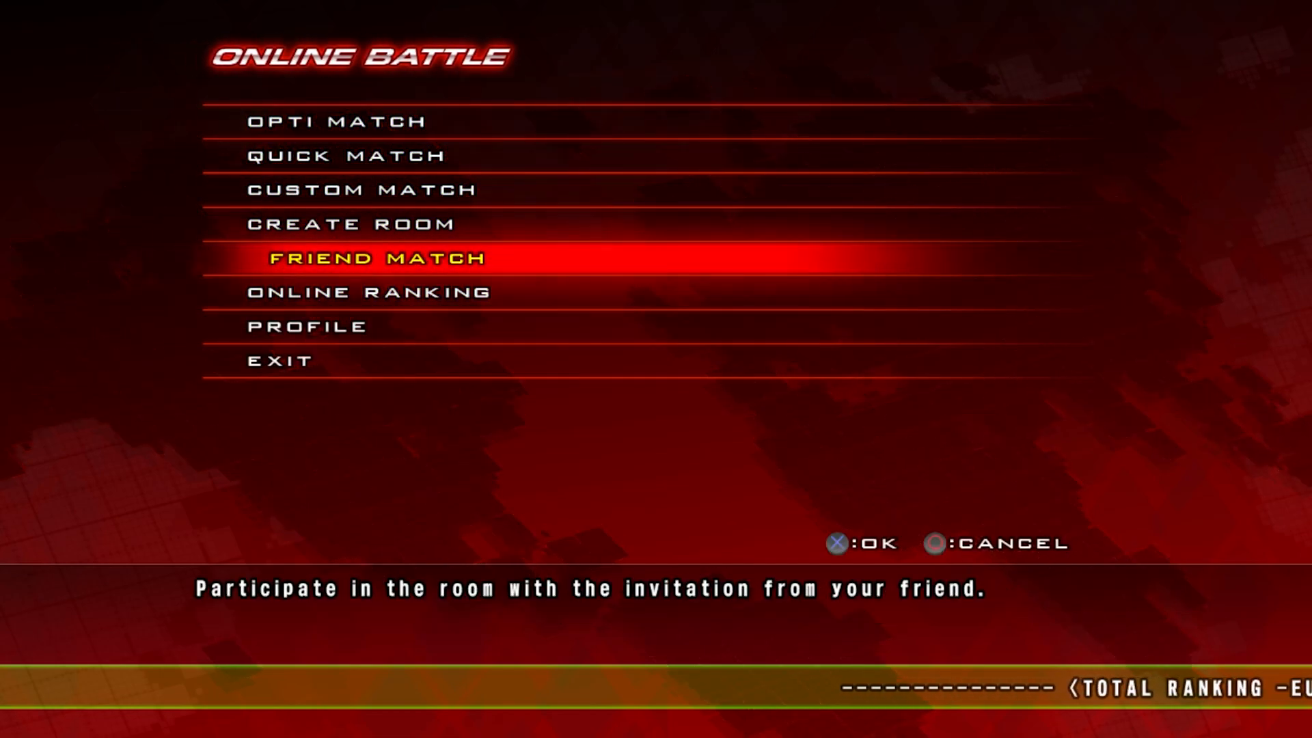
{"action": "left_click", "coordinate": [369, 291]}
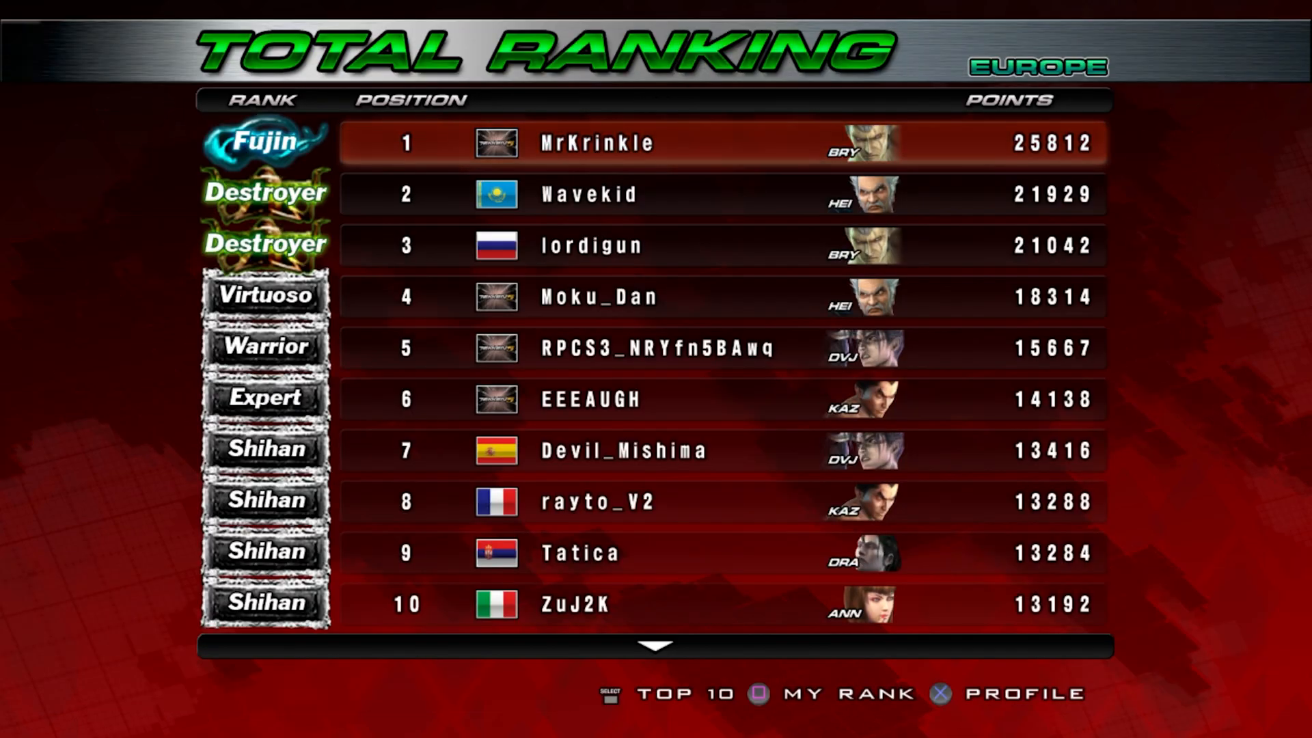
{"action": "scroll", "scroll_direction": "down", "scroll_amount": 3}
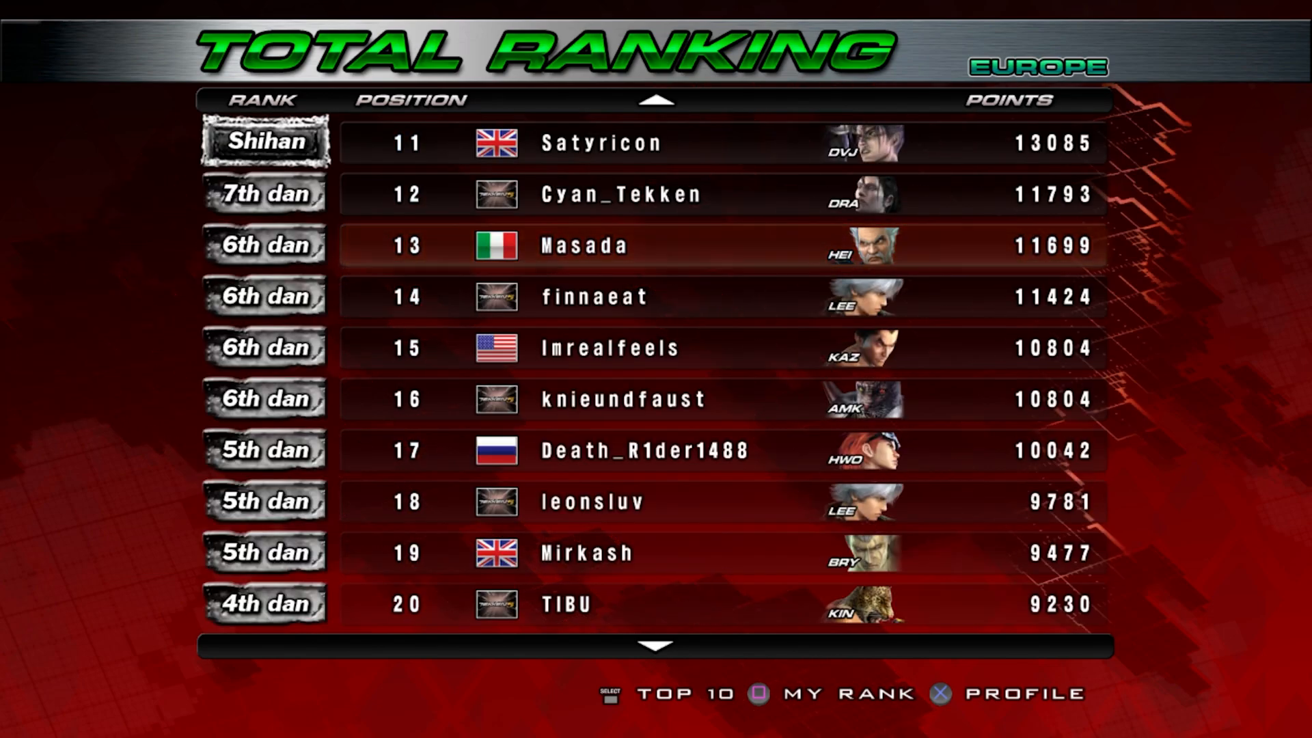